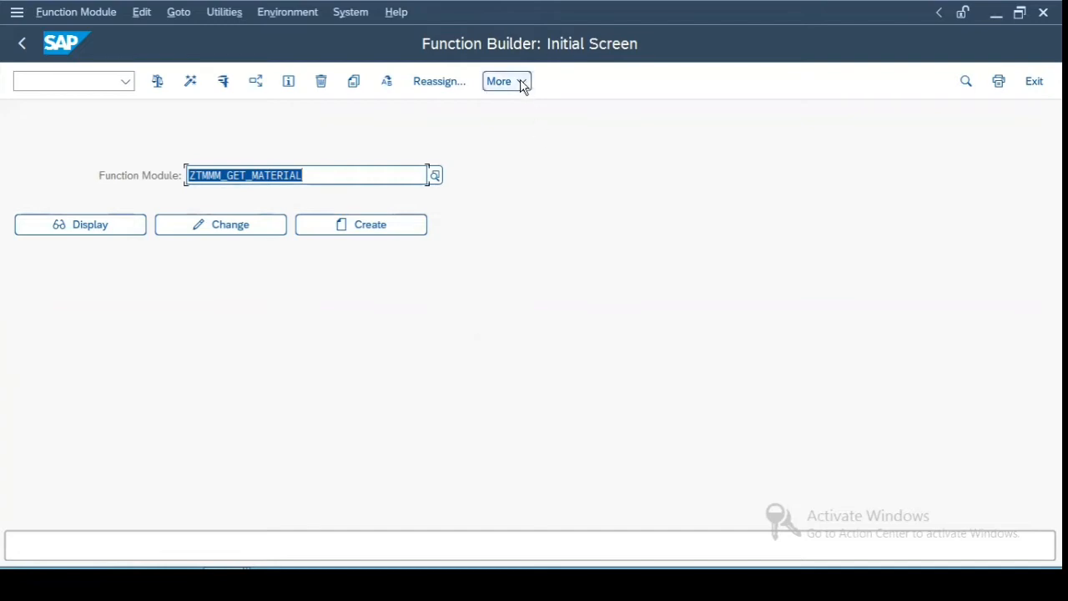
Step: Run SE37 to reach the Function Builder and show the Goto menu for function groups
left_click(22, 44)
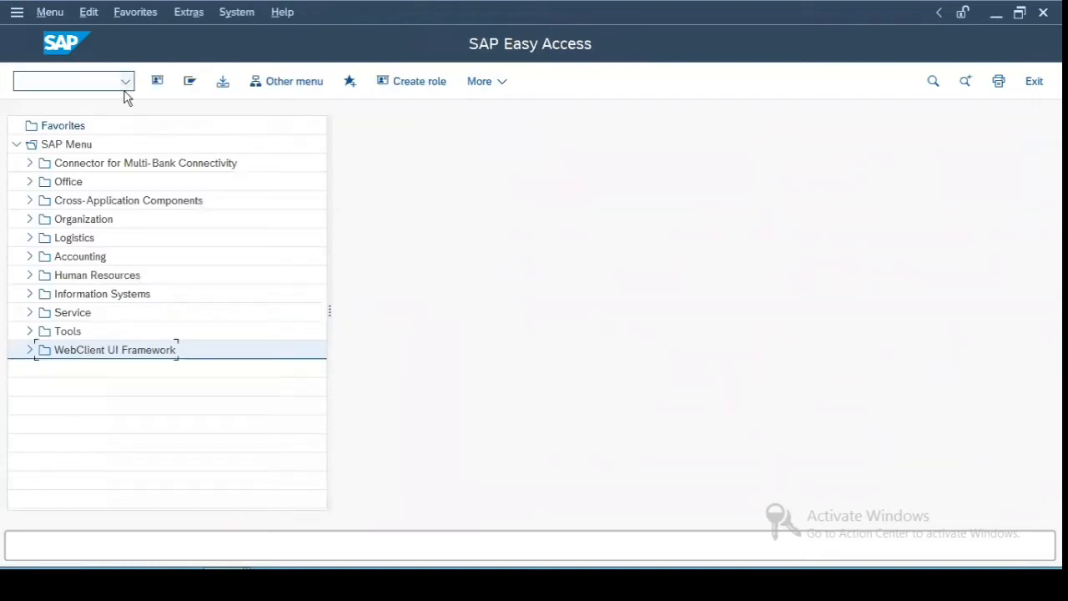
type("s")
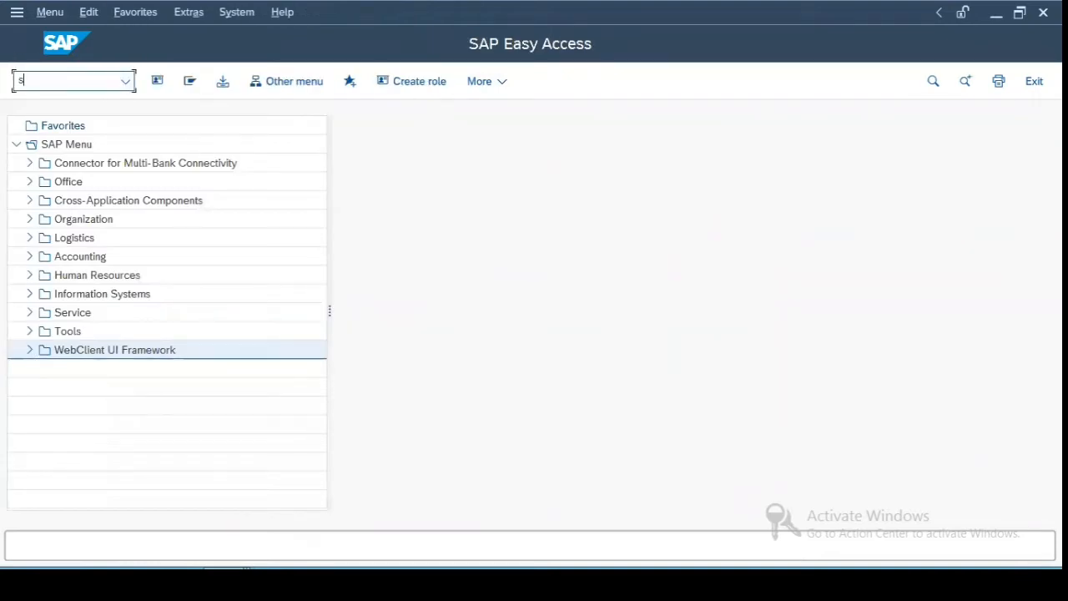
type("e37")
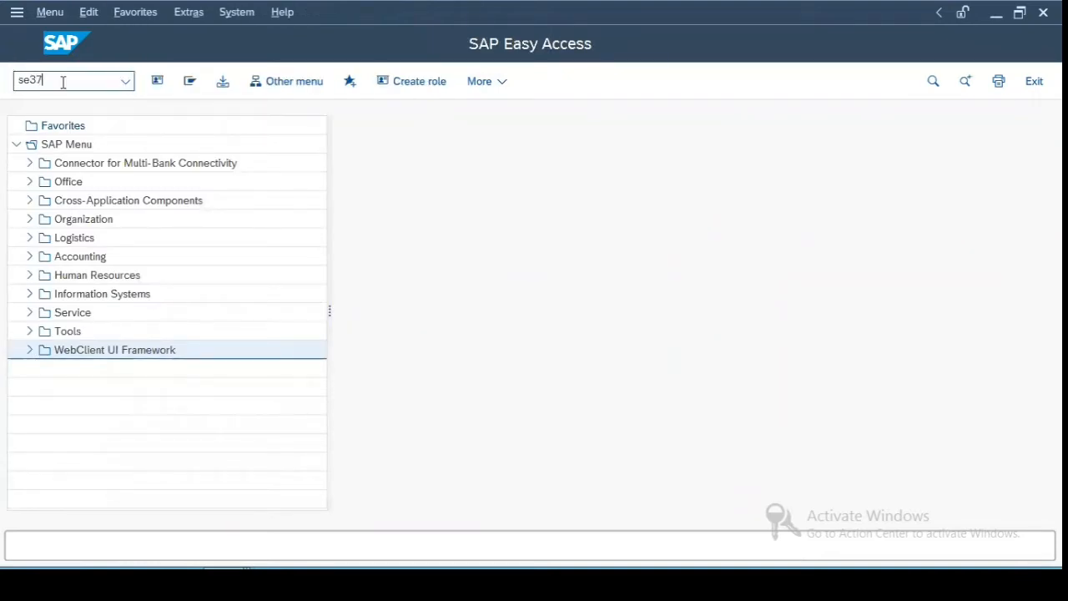
key("Enter")
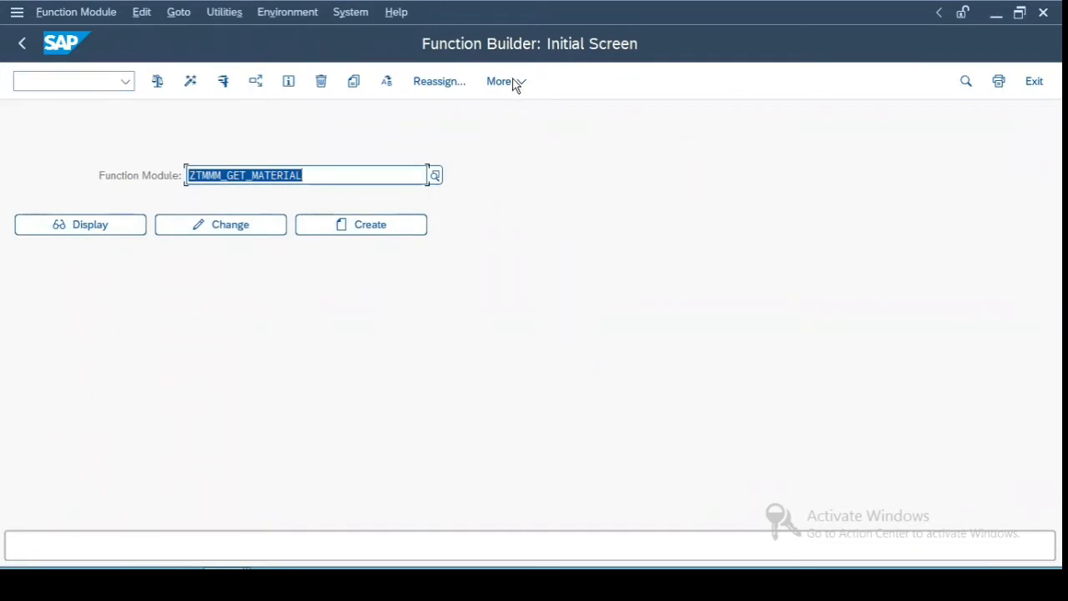
left_click(179, 12)
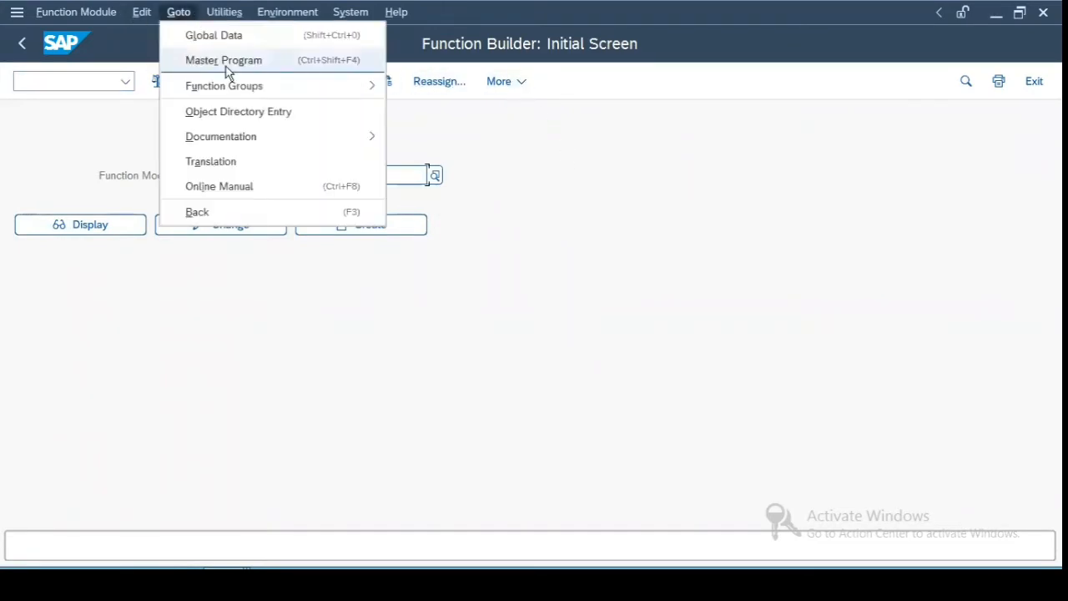
mouse_move(224, 87)
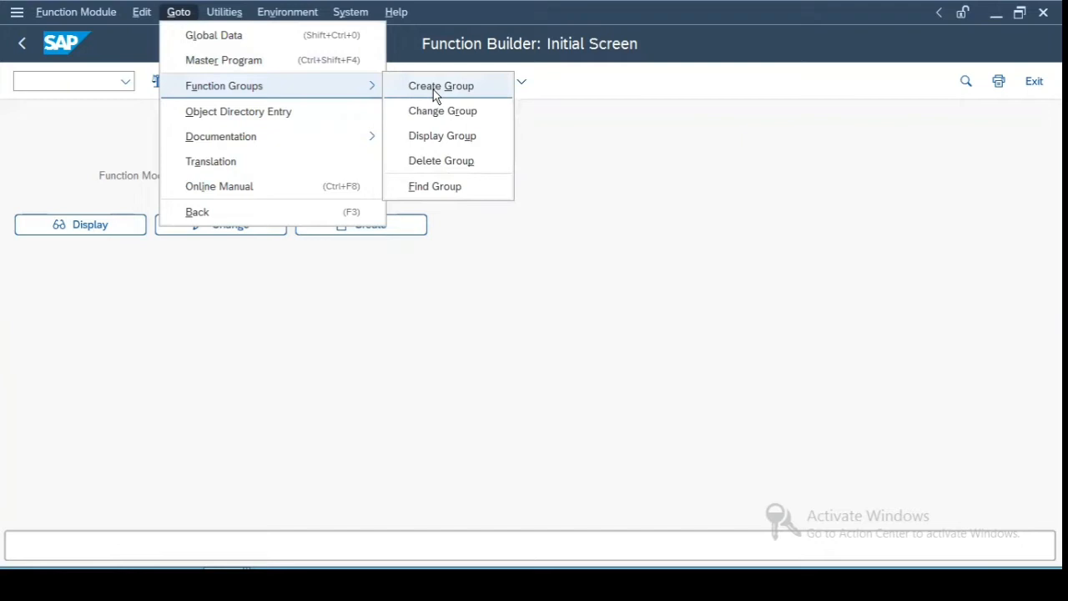
Step: Create group ZTMMM2 with short text 'Second FM group' and save it as a local object
left_click(441, 86)
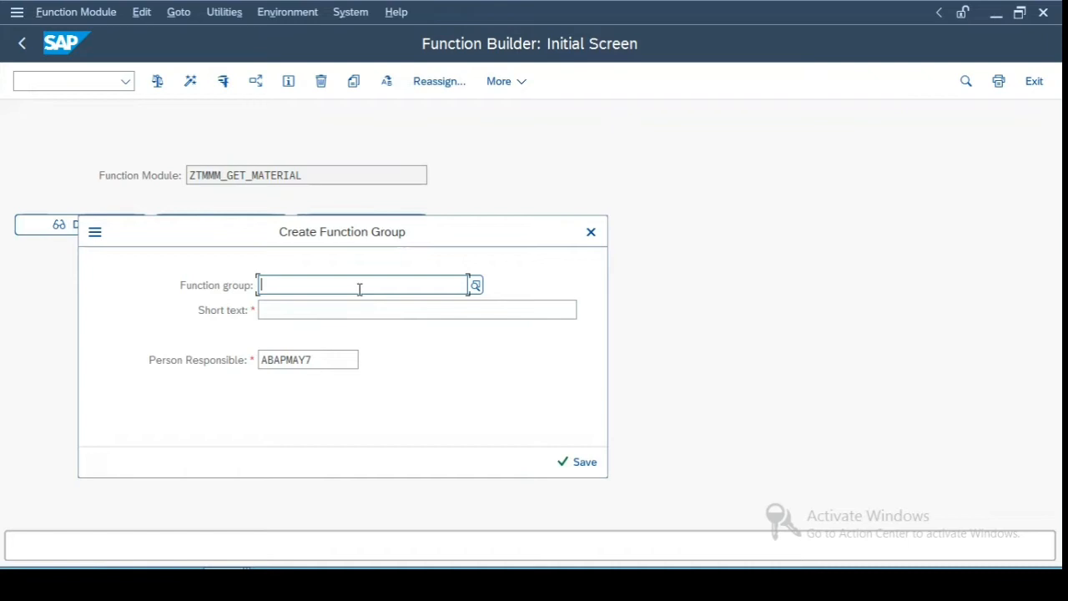
mouse_move(359, 288)
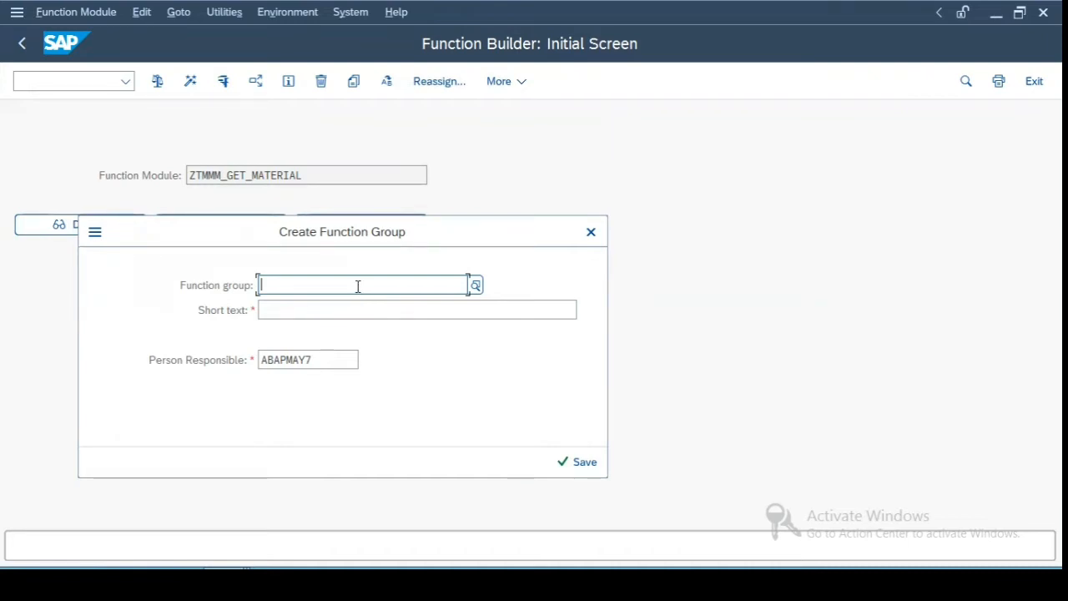
type("ztmmm2")
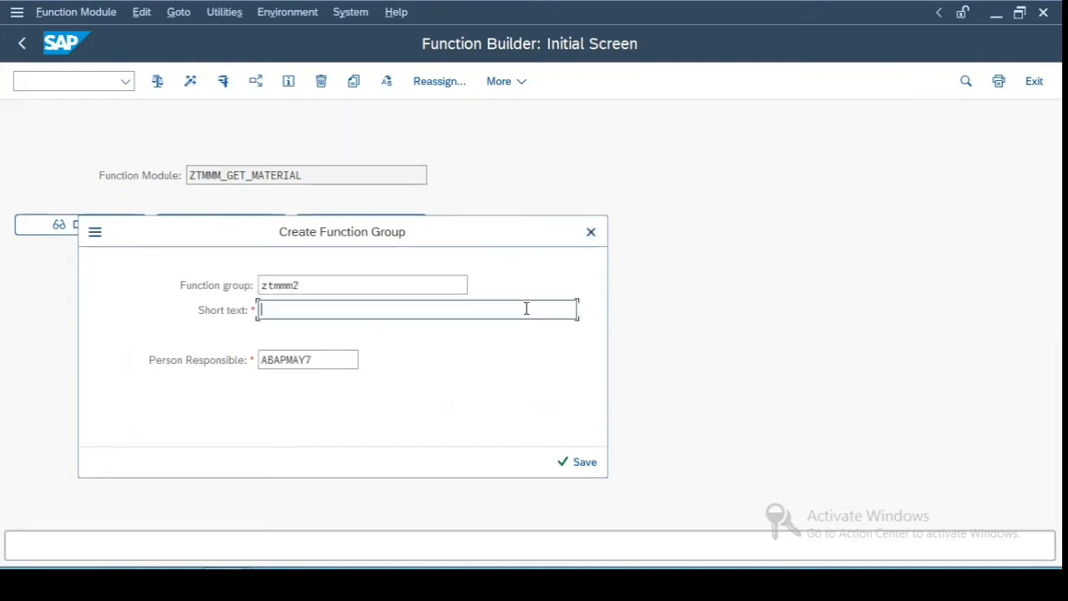
type("Second FM gr")
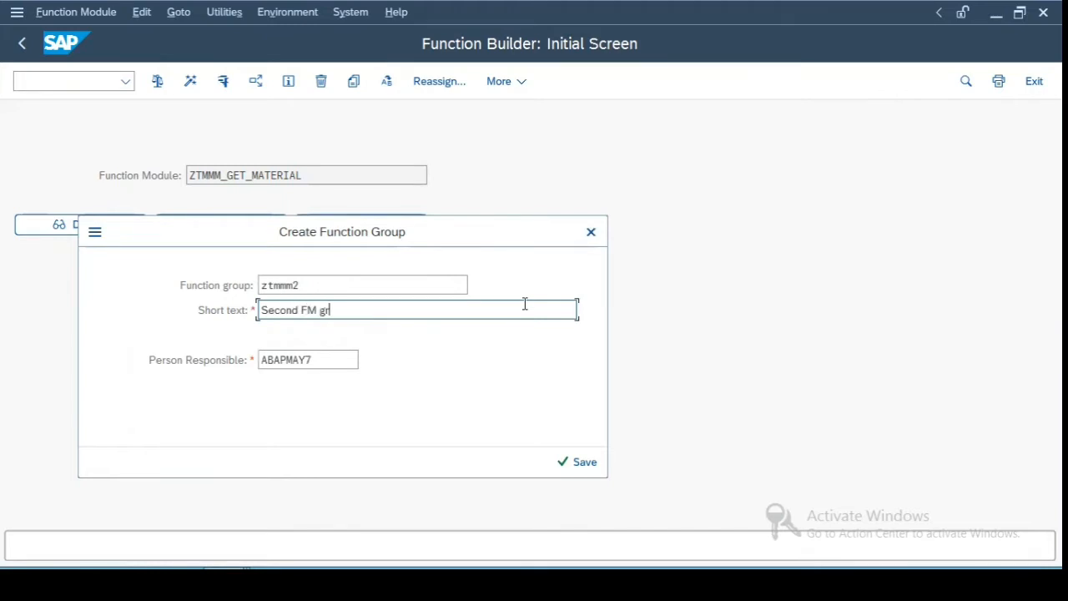
left_click(585, 460)
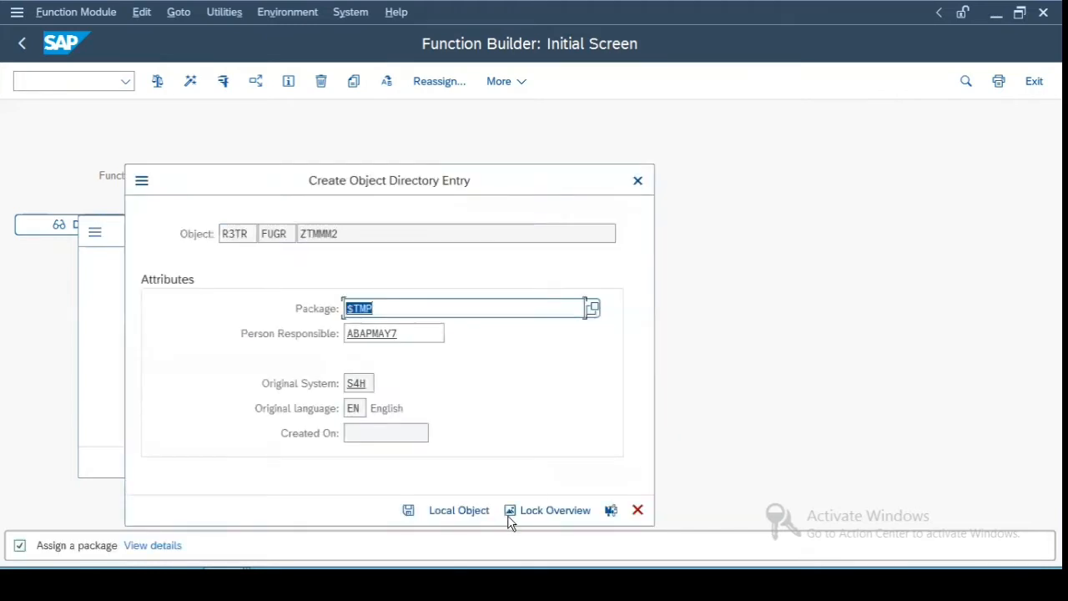
left_click(457, 511)
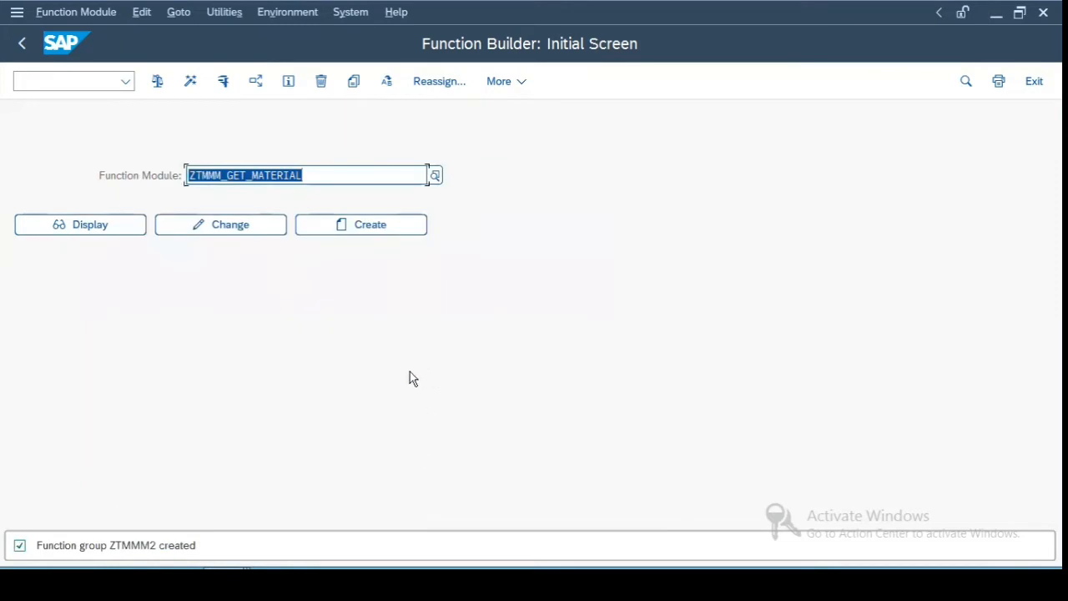
mouse_move(147, 559)
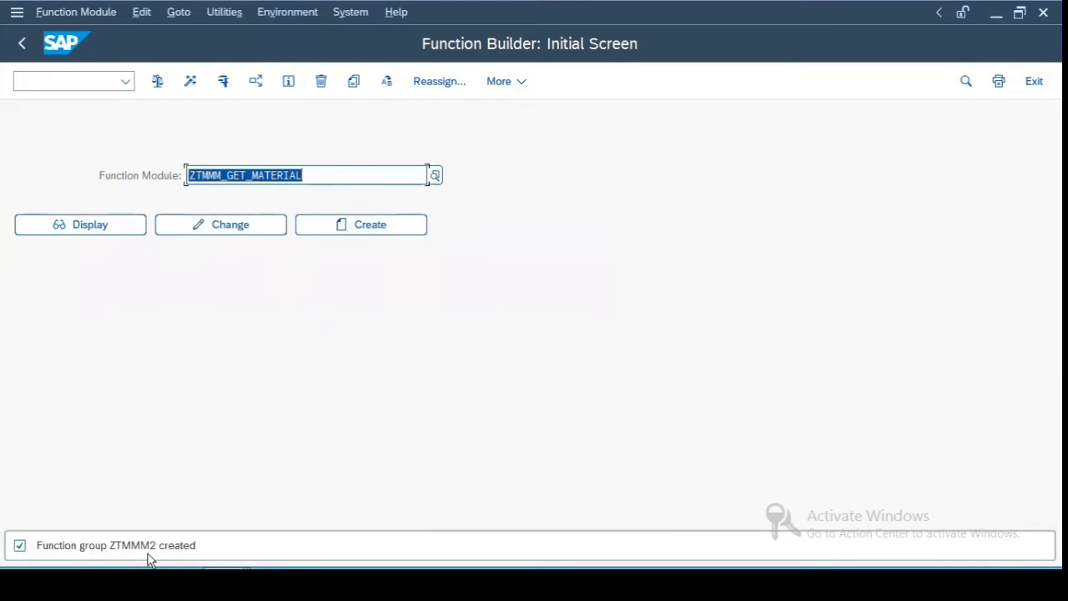
mouse_move(214, 557)
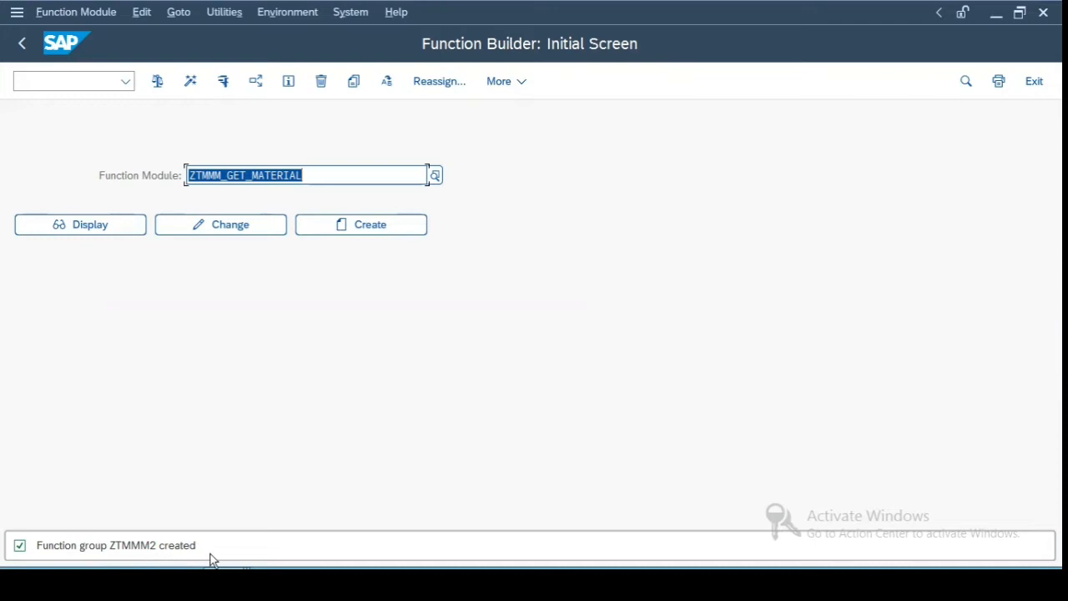
Step: Via SE38, pick include LZTMMM2UXX from the search results and display its source
left_click(22, 44)
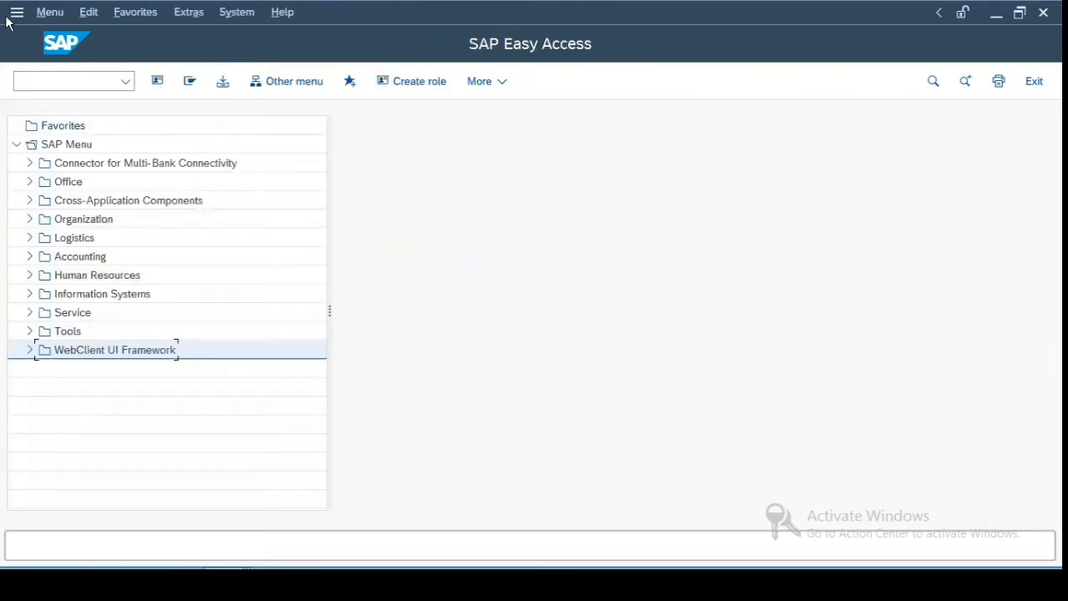
type("se3")
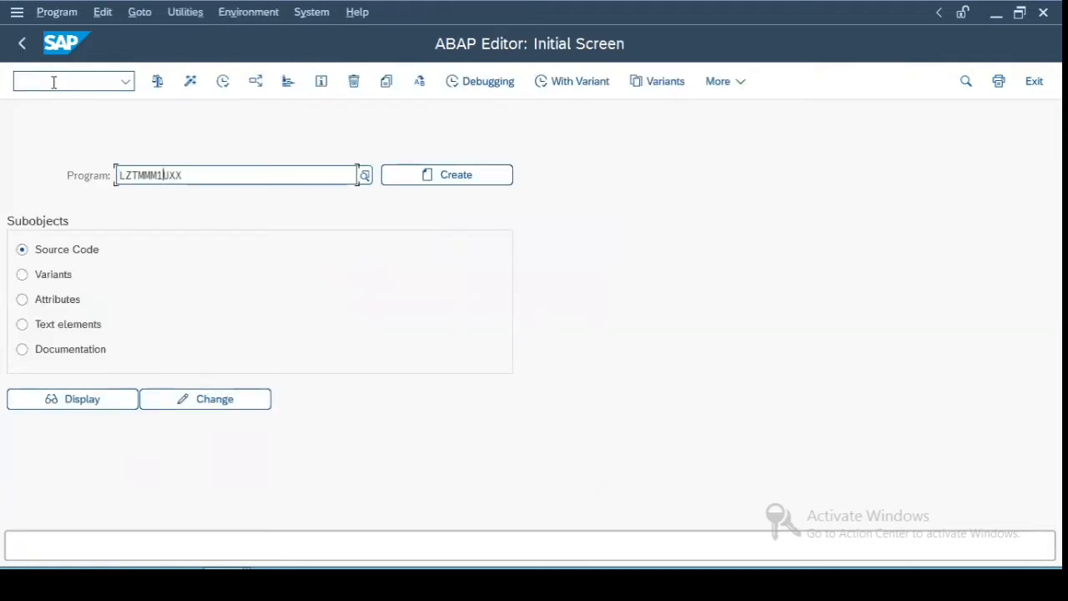
key("Backspace")
type("2")
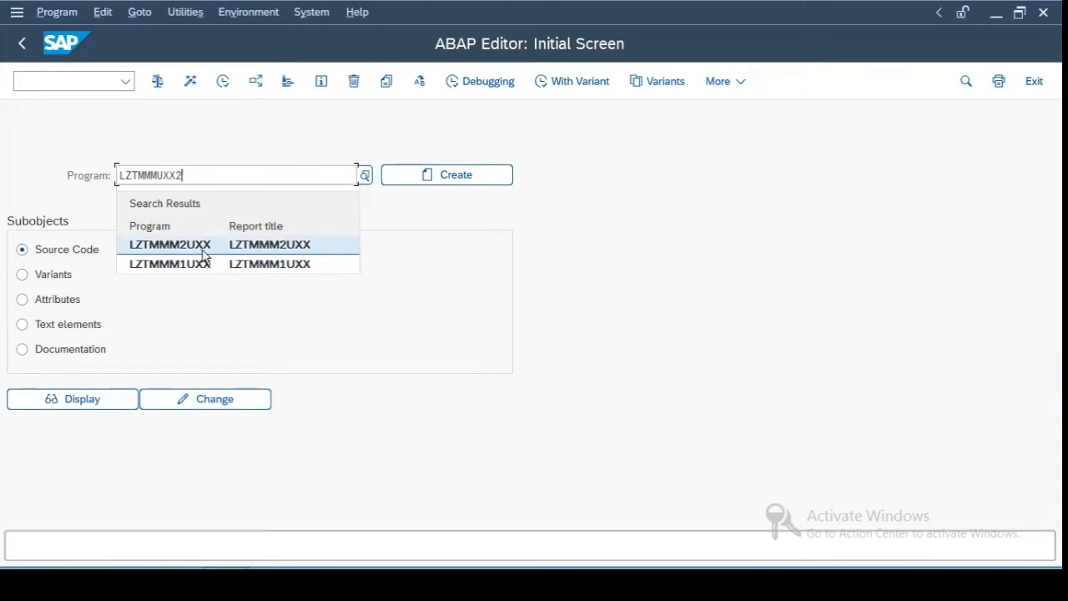
left_click(170, 244)
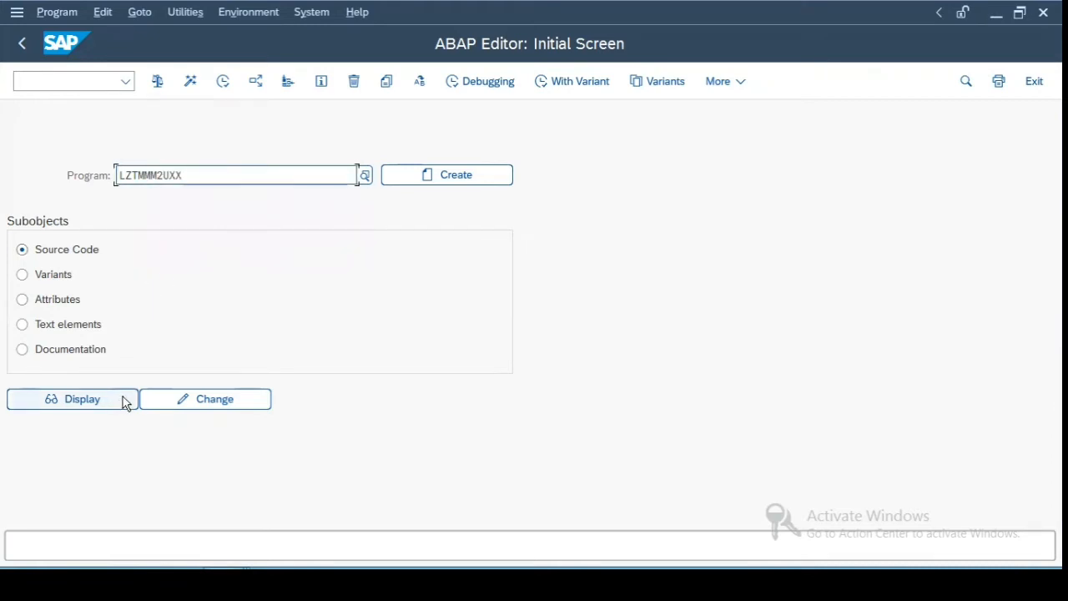
left_click(74, 399)
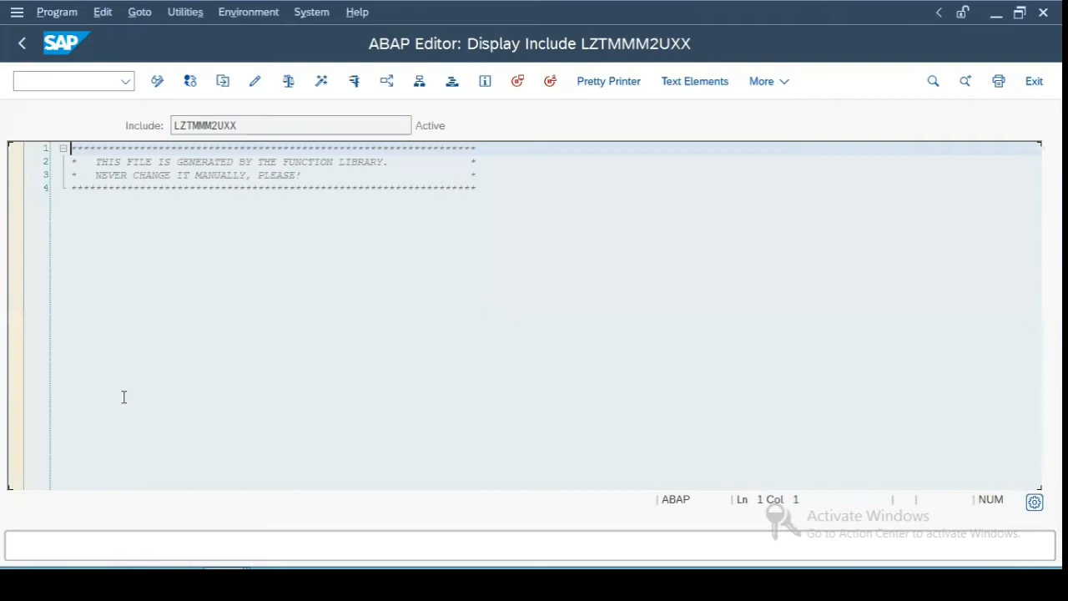
double_click(204, 125)
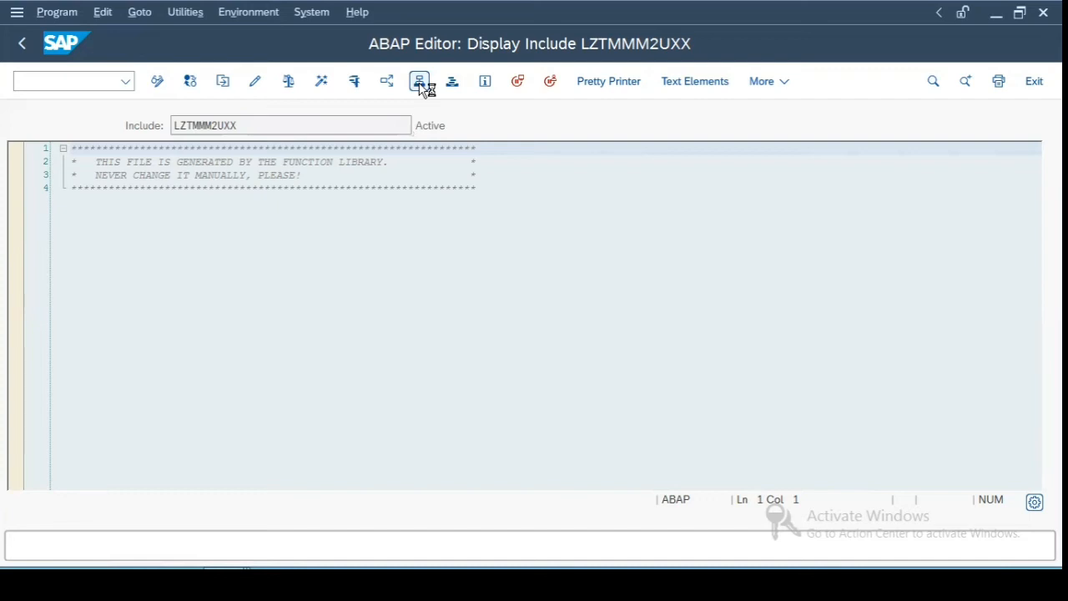
Step: Show ZTMMM2's object list and compare includes LZTMMM2TOP and LZTMMM2UXX, ending on LZTMMM2TOP
left_click(421, 80)
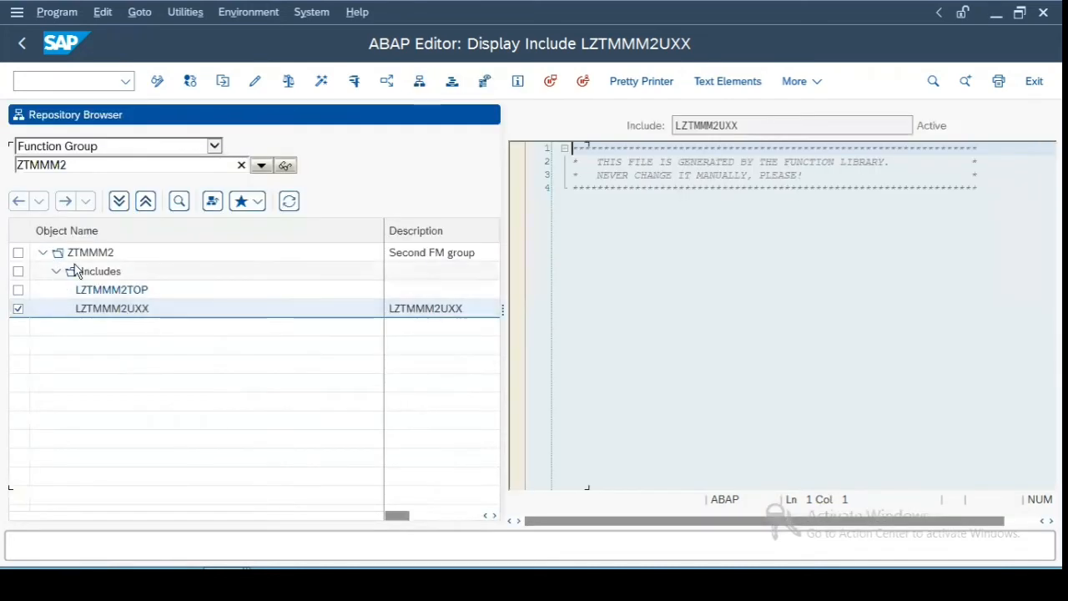
mouse_move(71, 164)
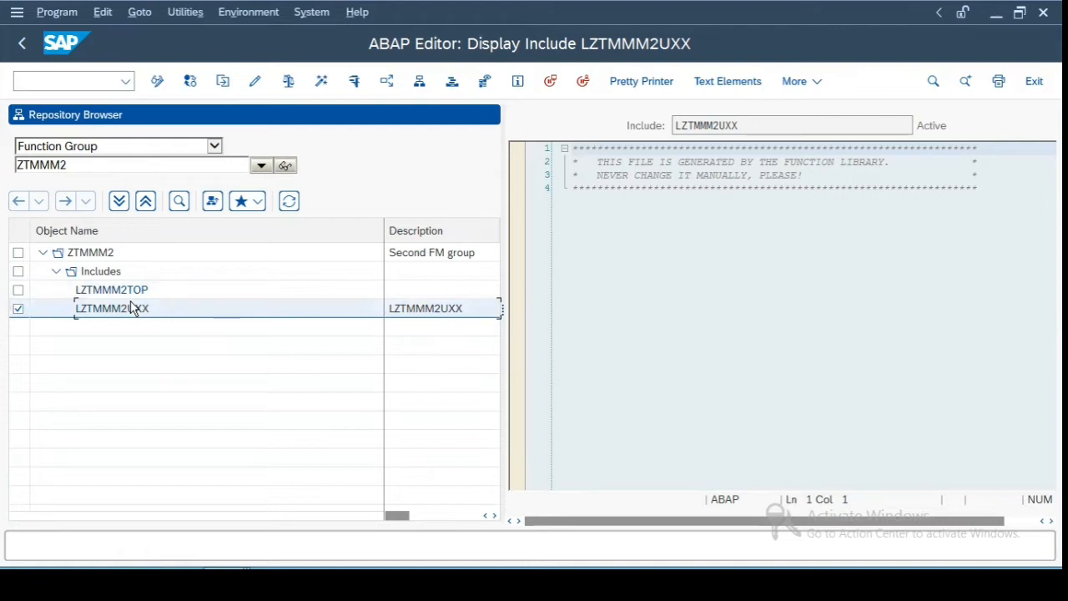
double_click(111, 290)
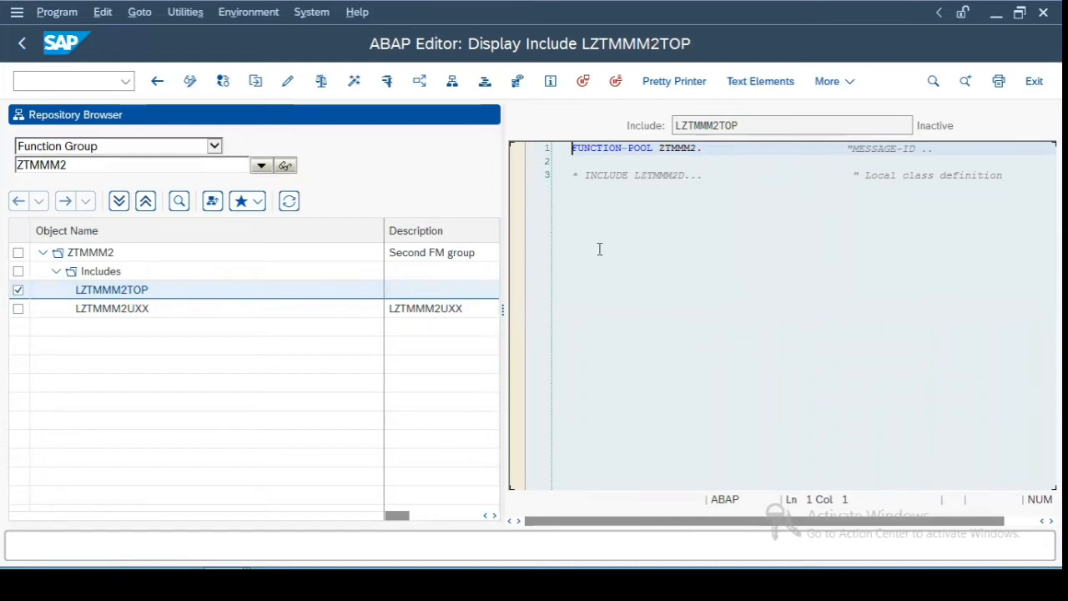
left_click(112, 307)
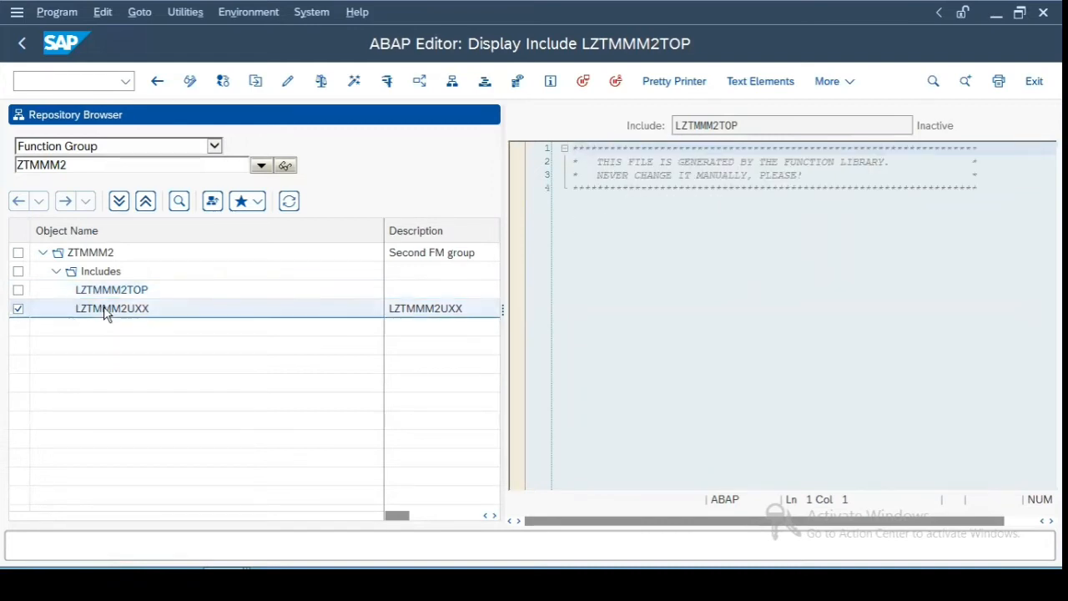
double_click(112, 307)
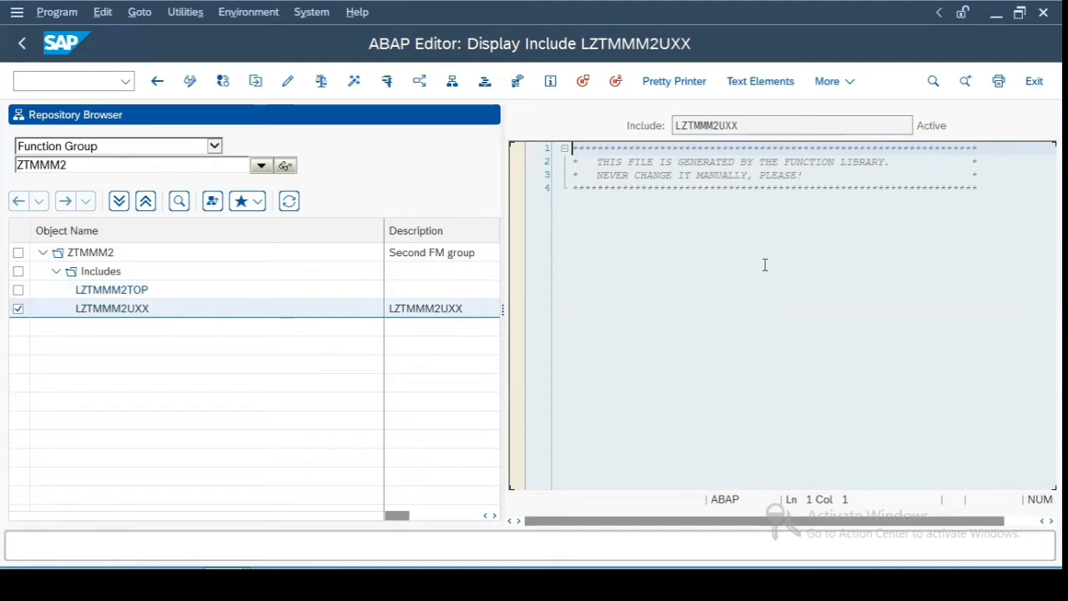
mouse_move(444, 115)
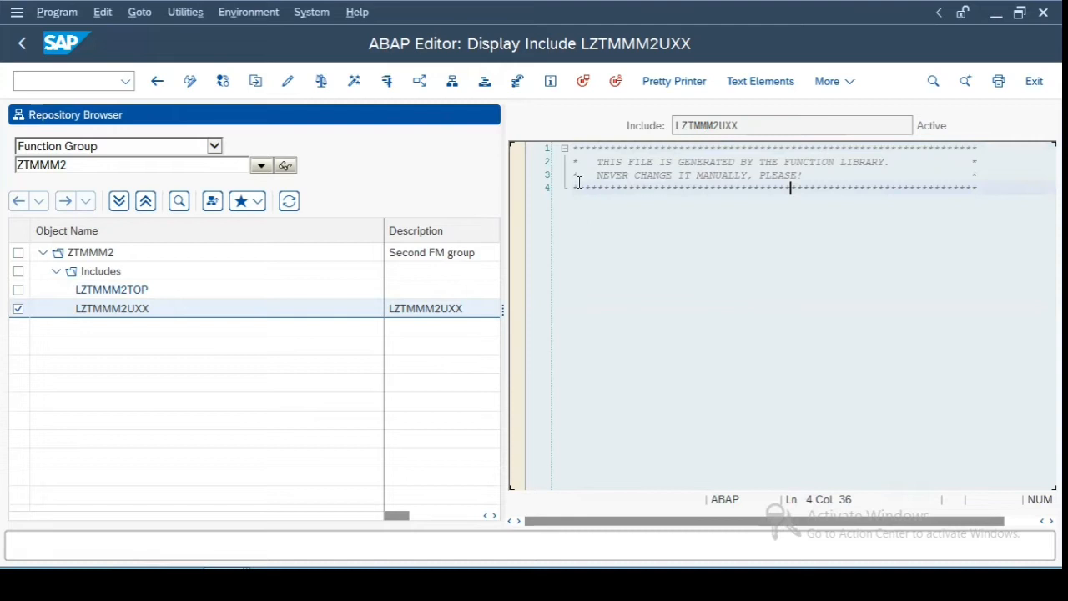
left_click(110, 290)
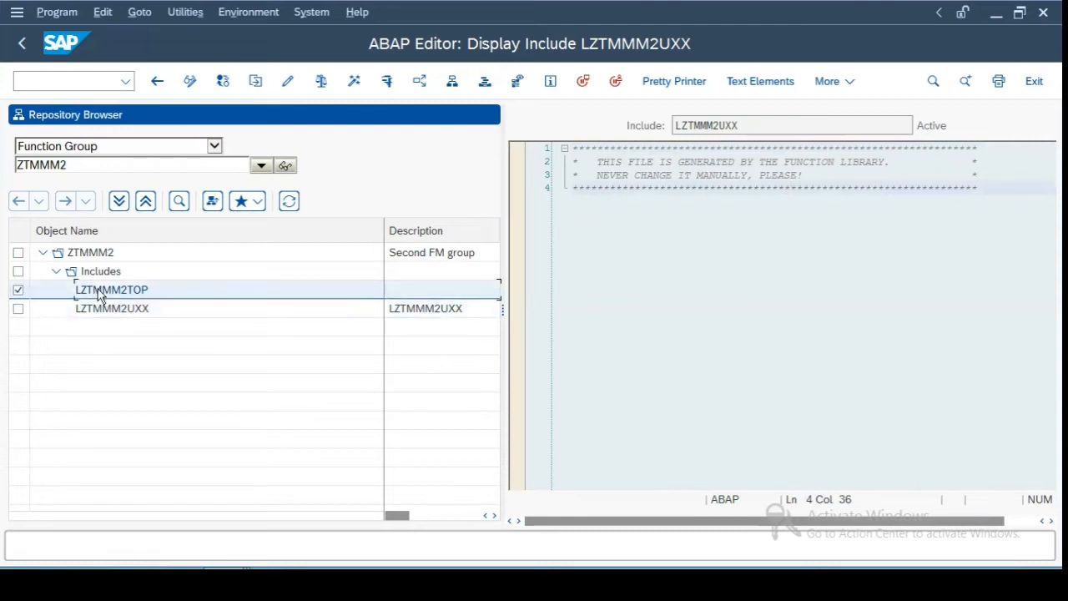
double_click(110, 288)
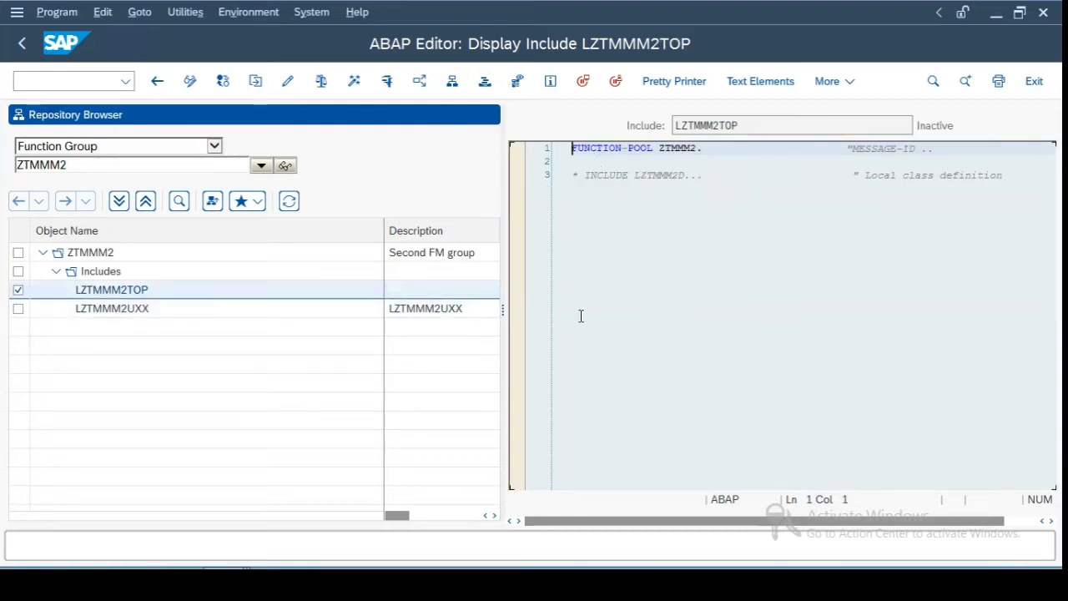
mouse_move(94, 427)
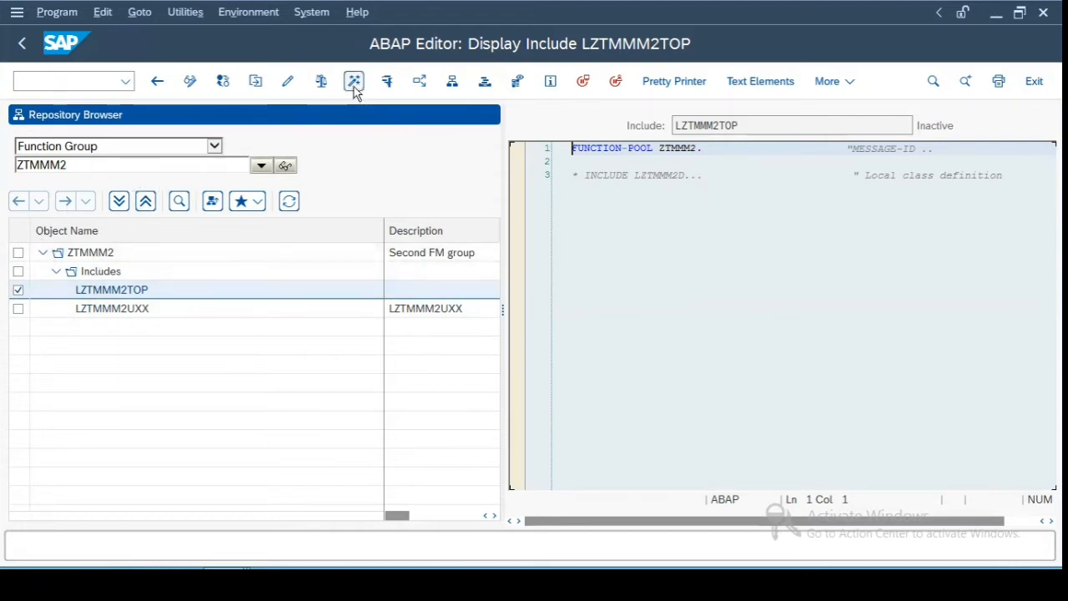
Step: Activate LZTMMM2TOP, confirming the inactive objects, and go back to the Function Builder
left_click(354, 80)
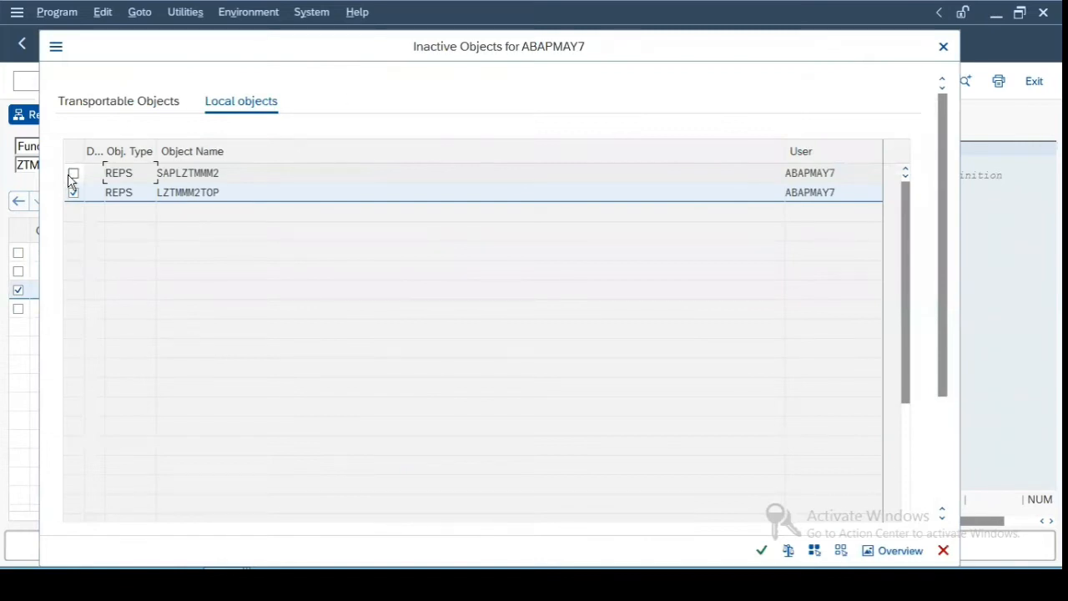
left_click(761, 550)
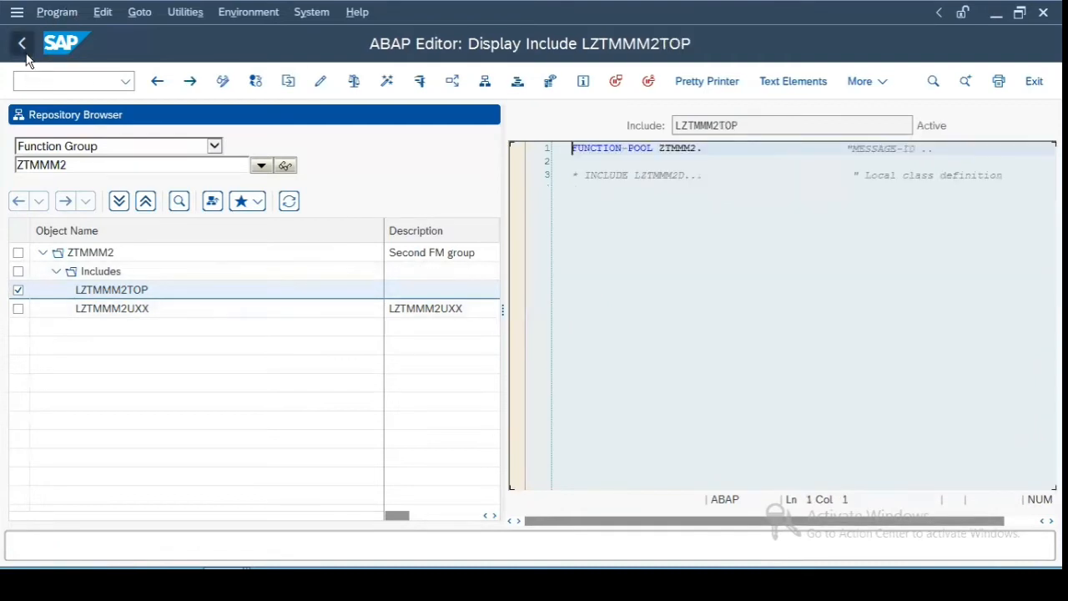
left_click(21, 43)
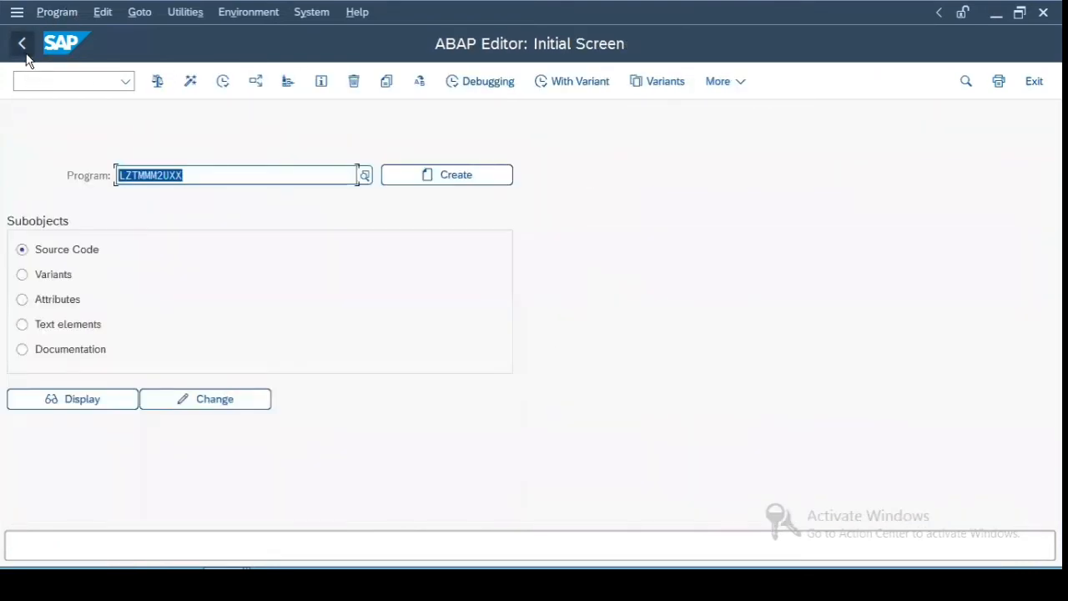
left_click(22, 43)
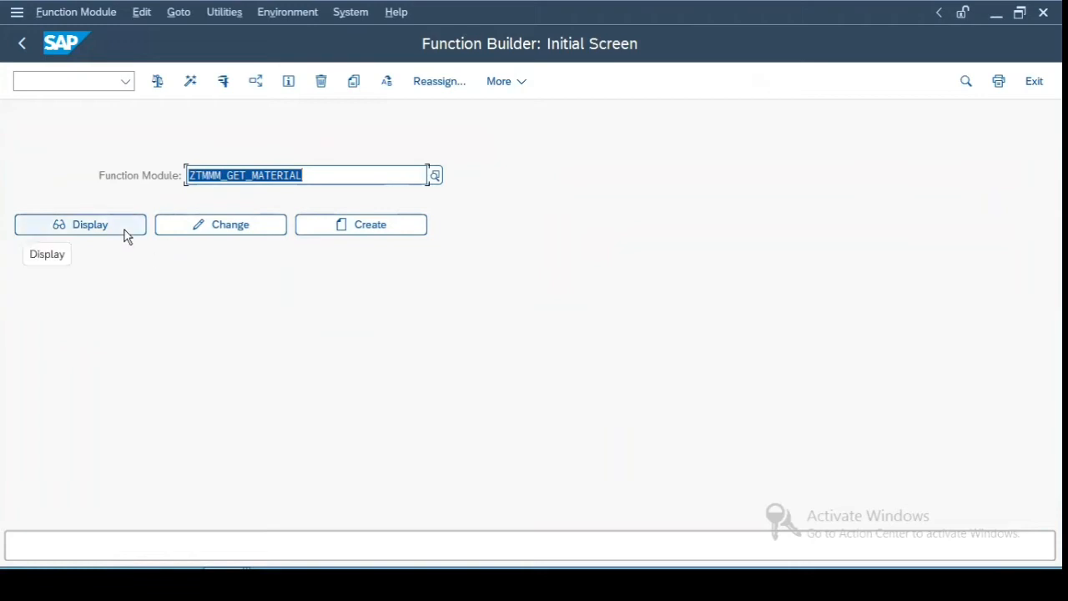
Step: Display ZTMMM_GET_MATERIAL and view its attributes: group ZTMMM1, regular module
left_click(80, 224)
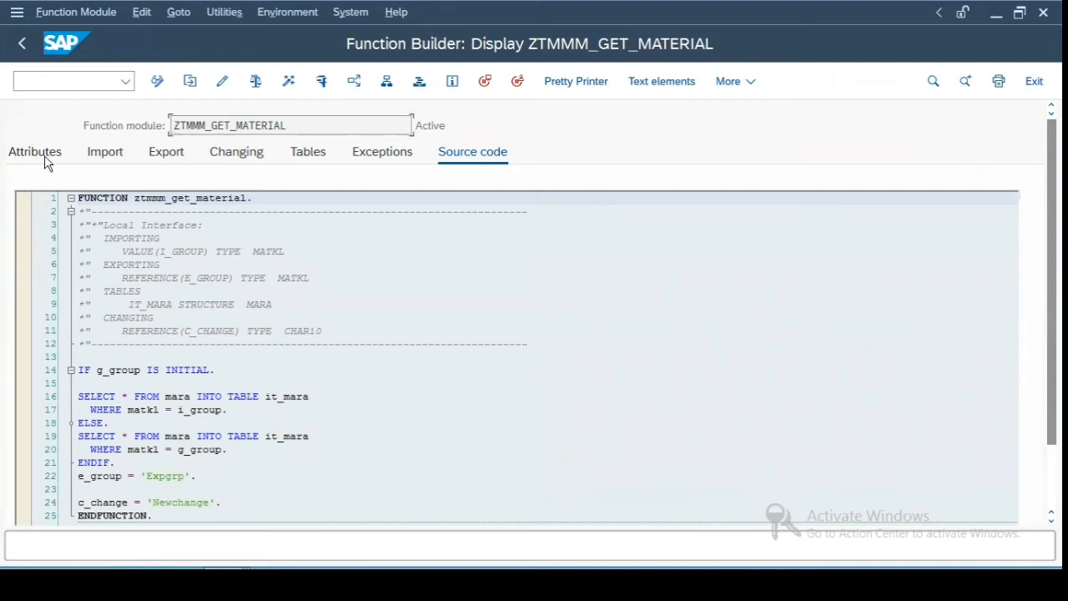
left_click(35, 150)
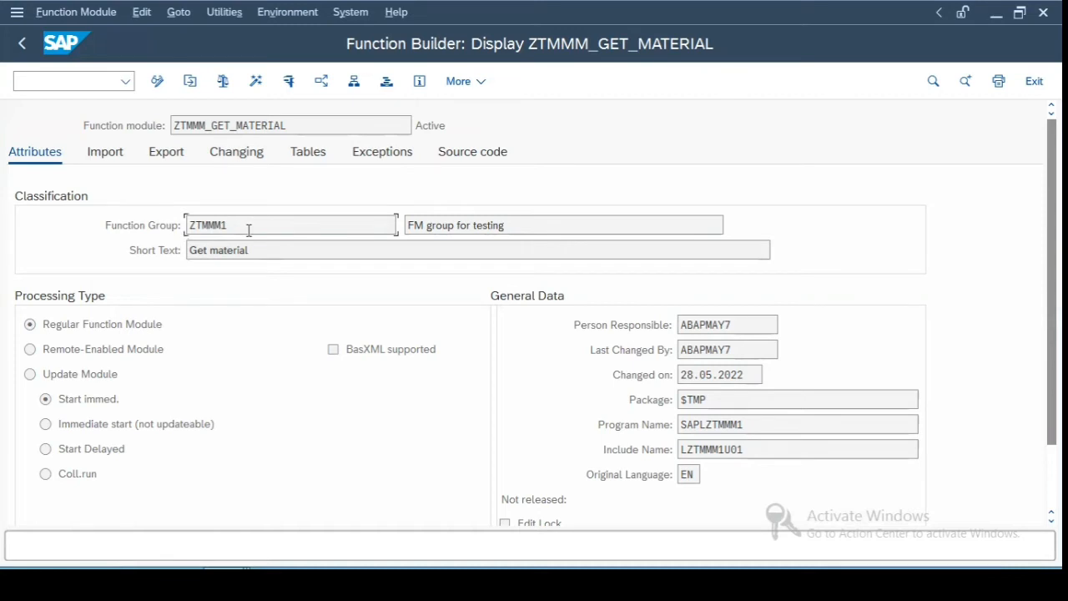
mouse_move(91, 342)
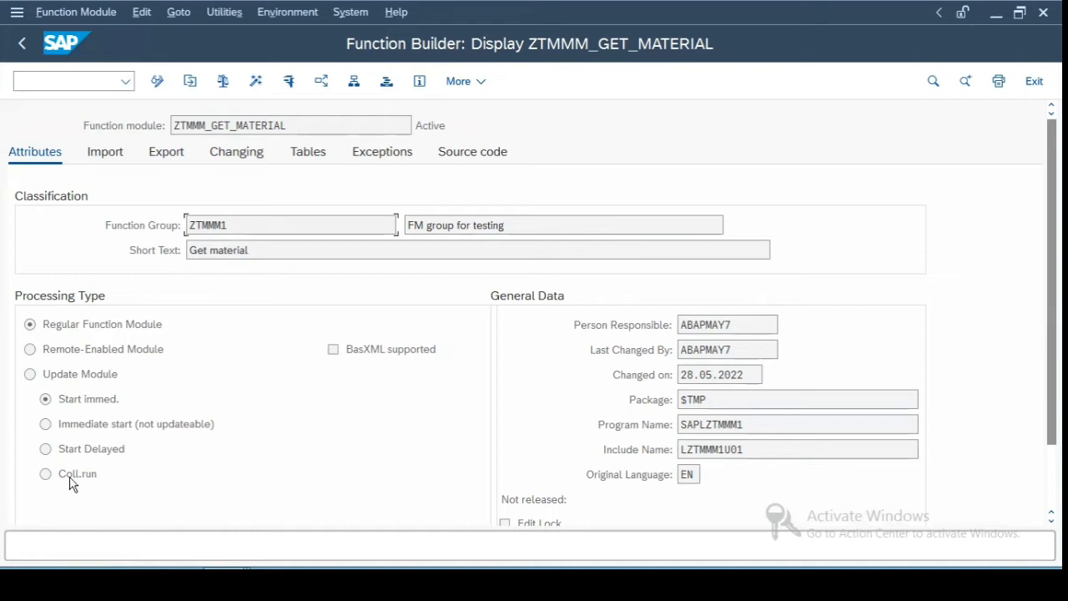
mouse_move(47, 399)
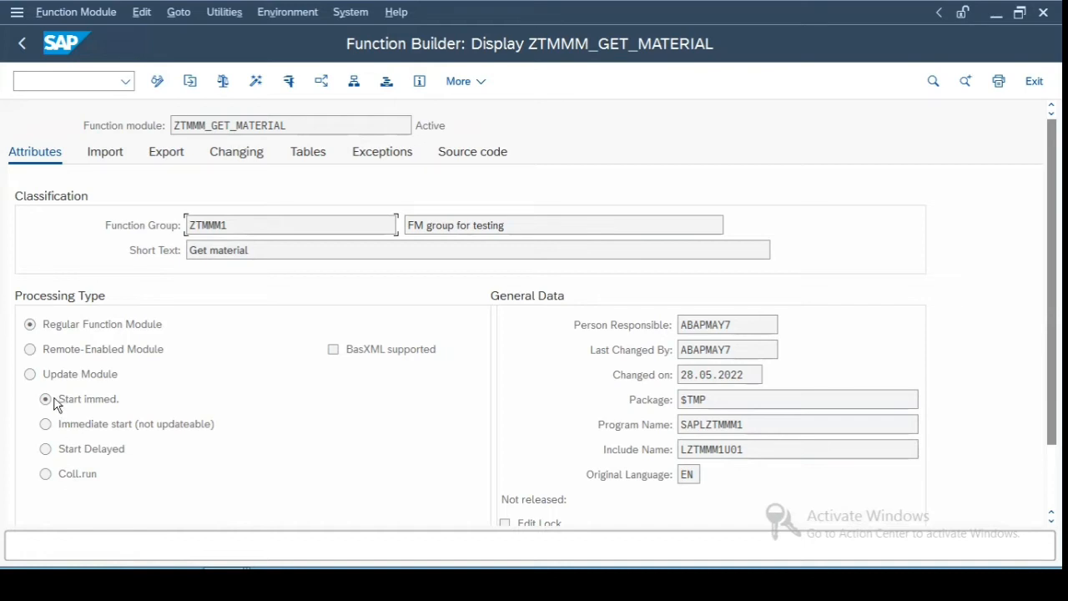
mouse_move(57, 397)
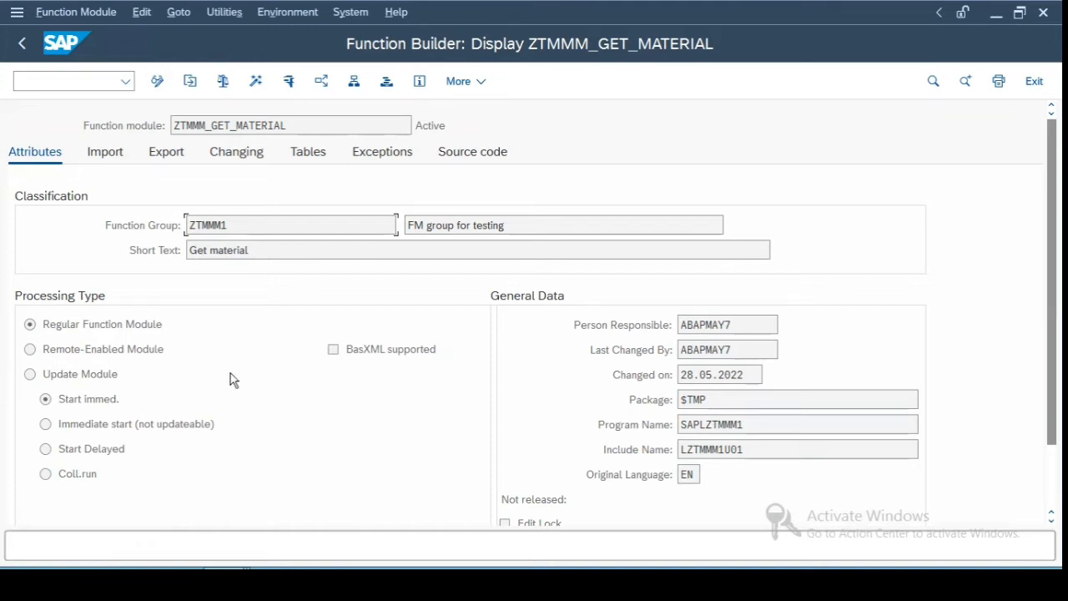
mouse_move(30, 354)
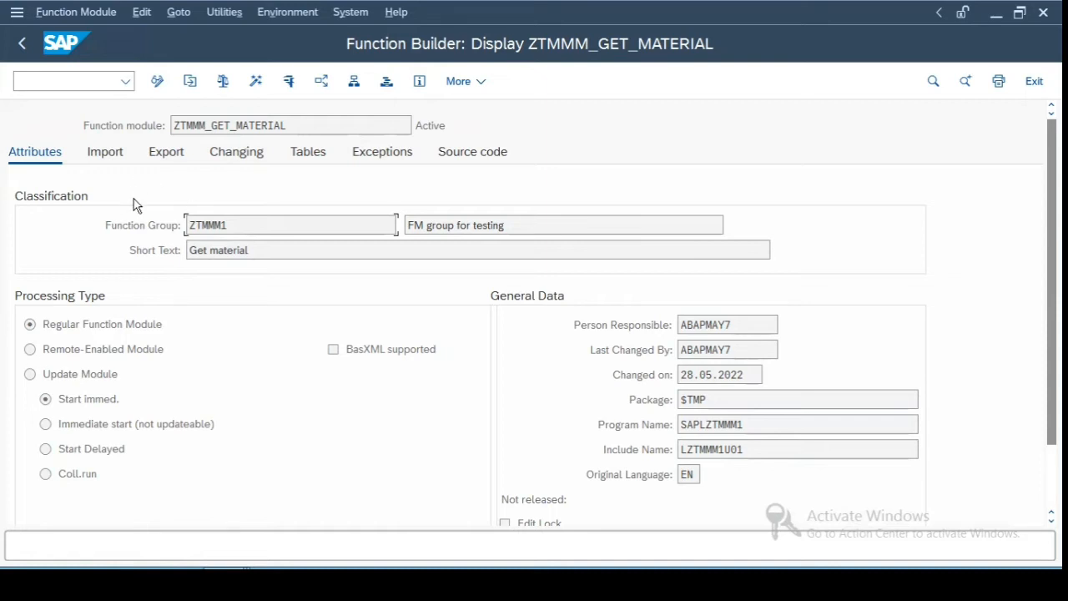
mouse_move(705, 487)
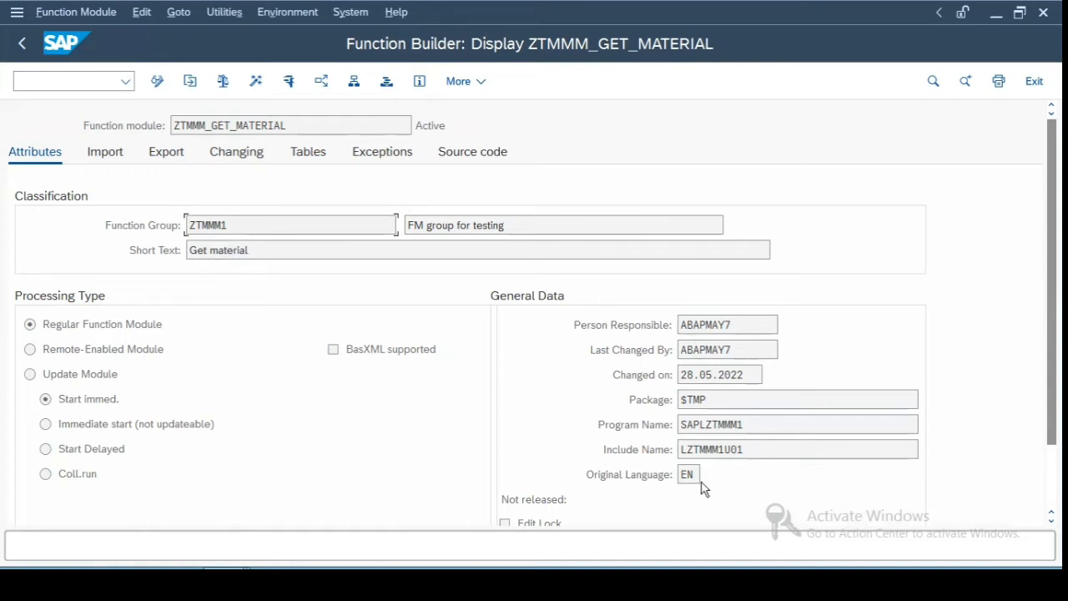
scroll("down", 3)
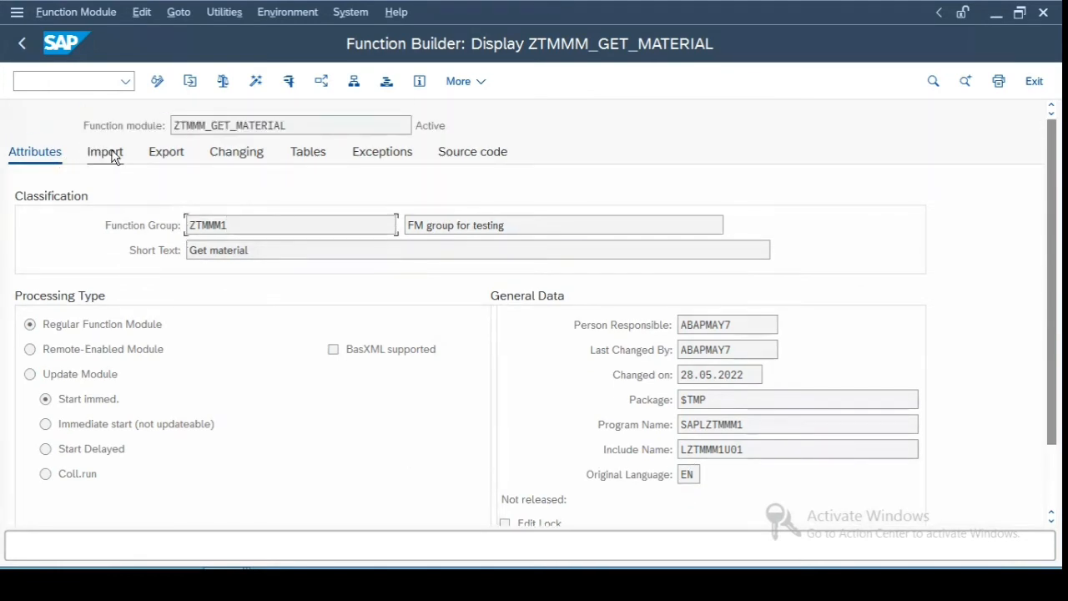
Step: Review import parameter I_GROUP (type MATKL) and its typing options, then move to Export
left_click(105, 150)
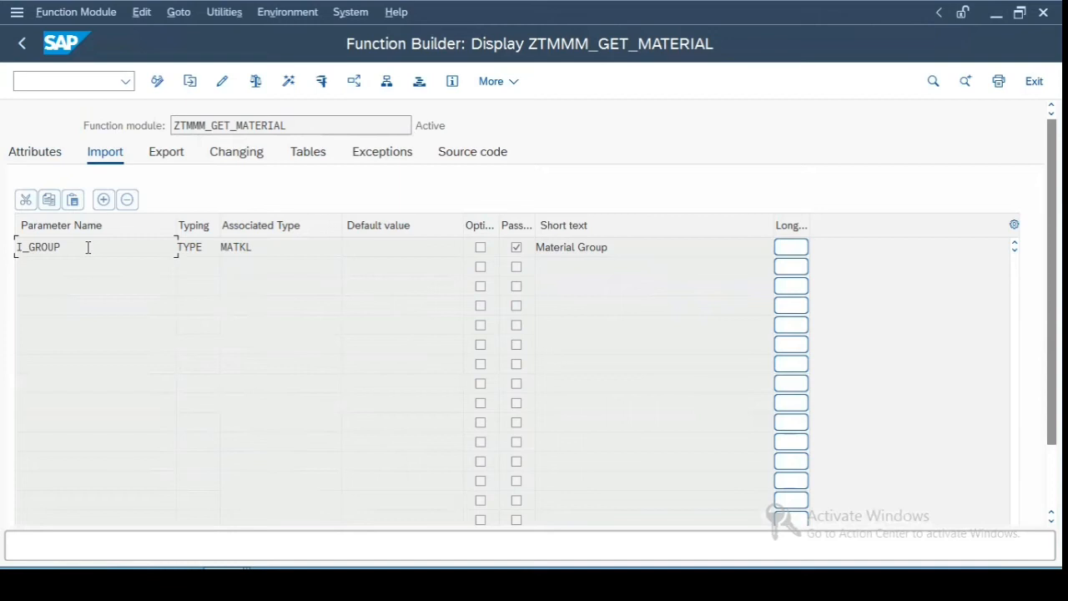
mouse_move(541, 254)
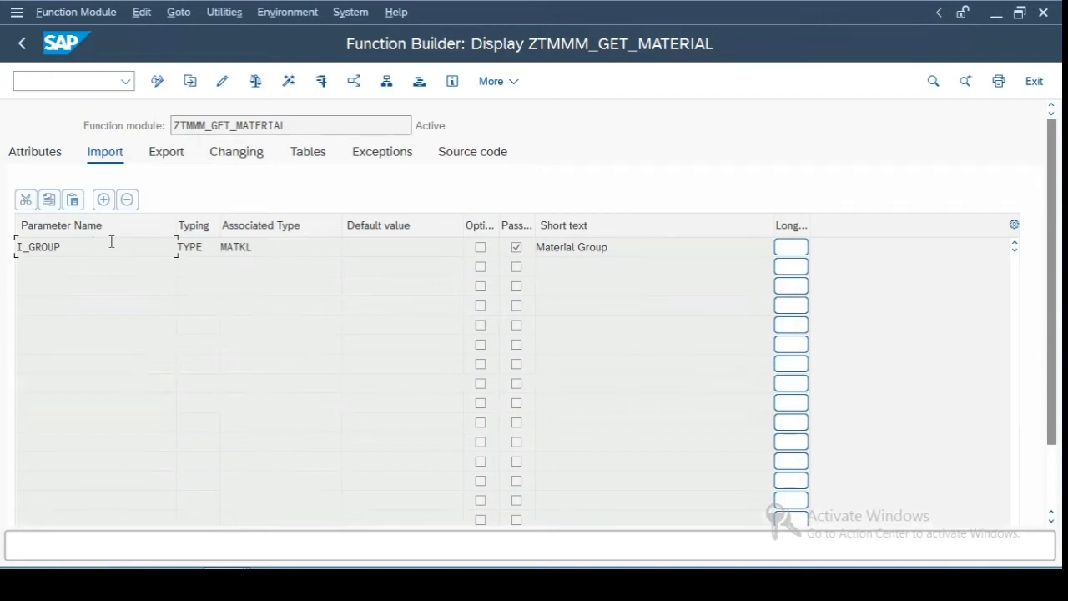
left_click(231, 247)
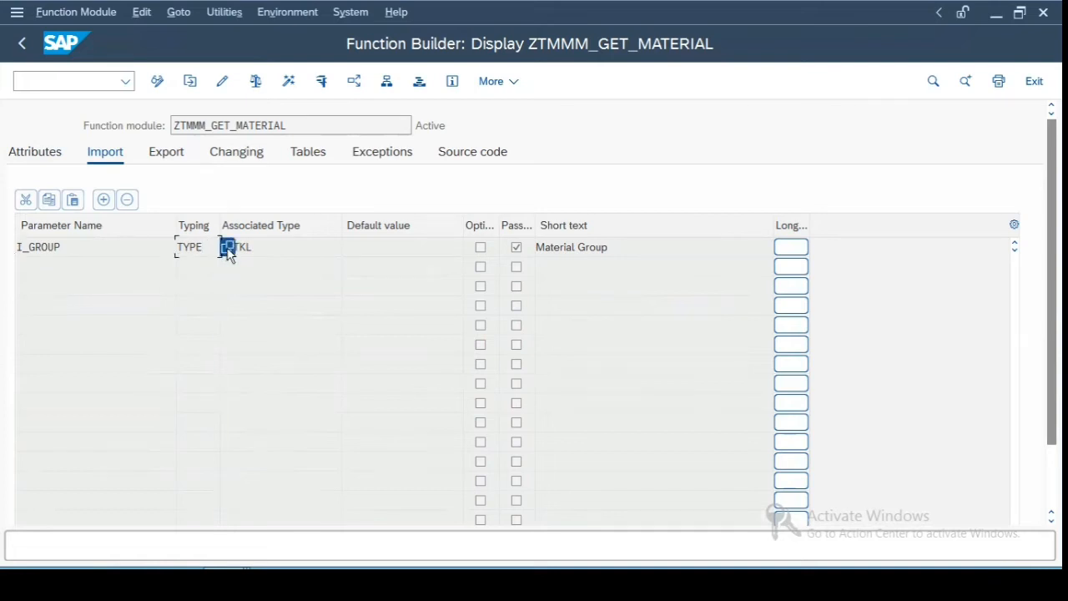
left_click(229, 247)
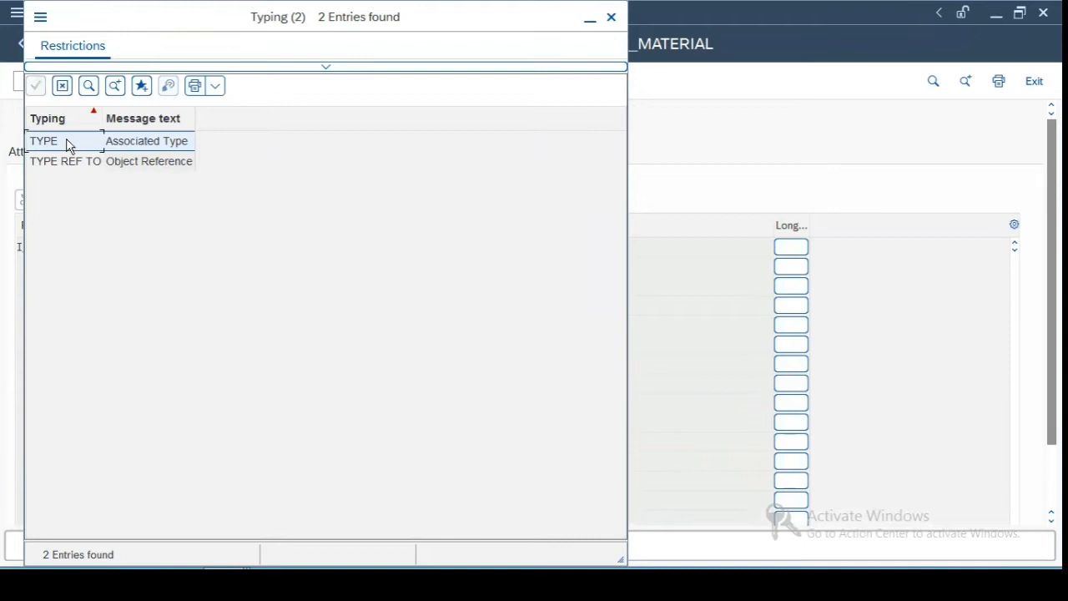
mouse_move(66, 167)
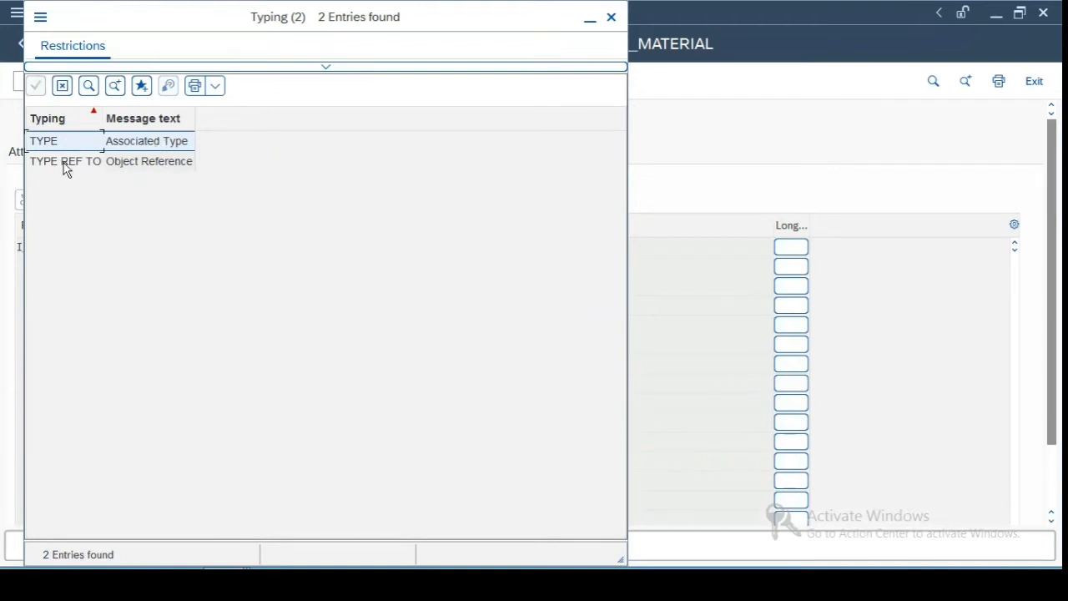
left_click(65, 160)
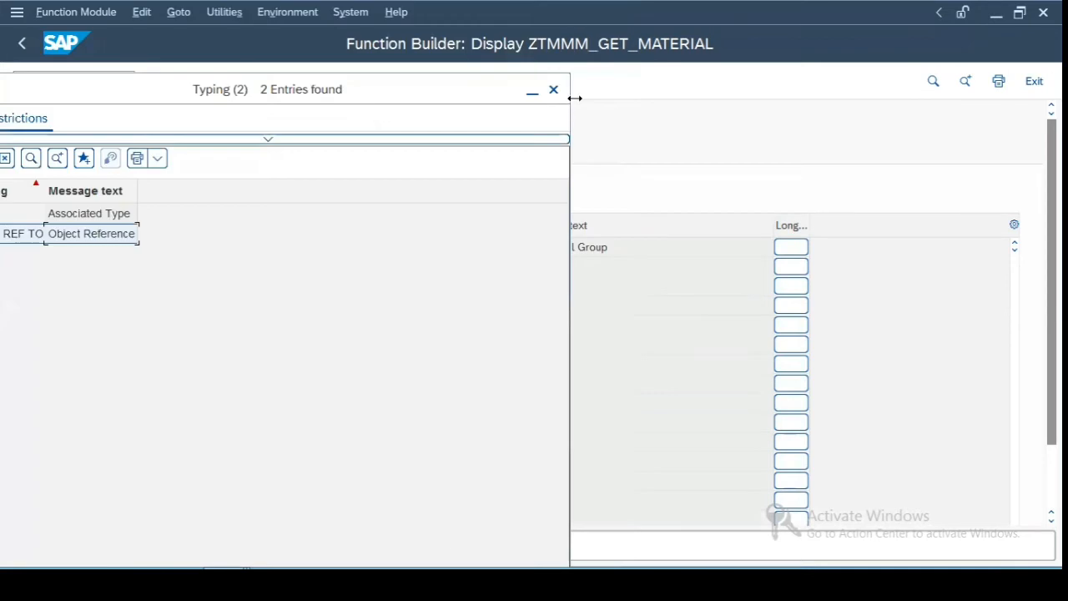
left_click(554, 90)
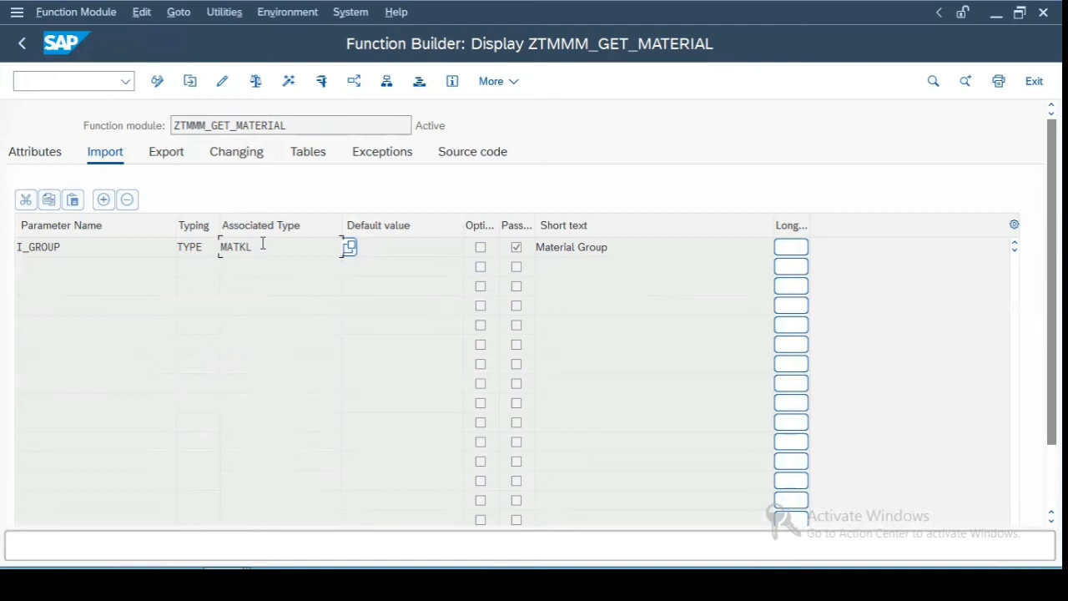
mouse_move(267, 264)
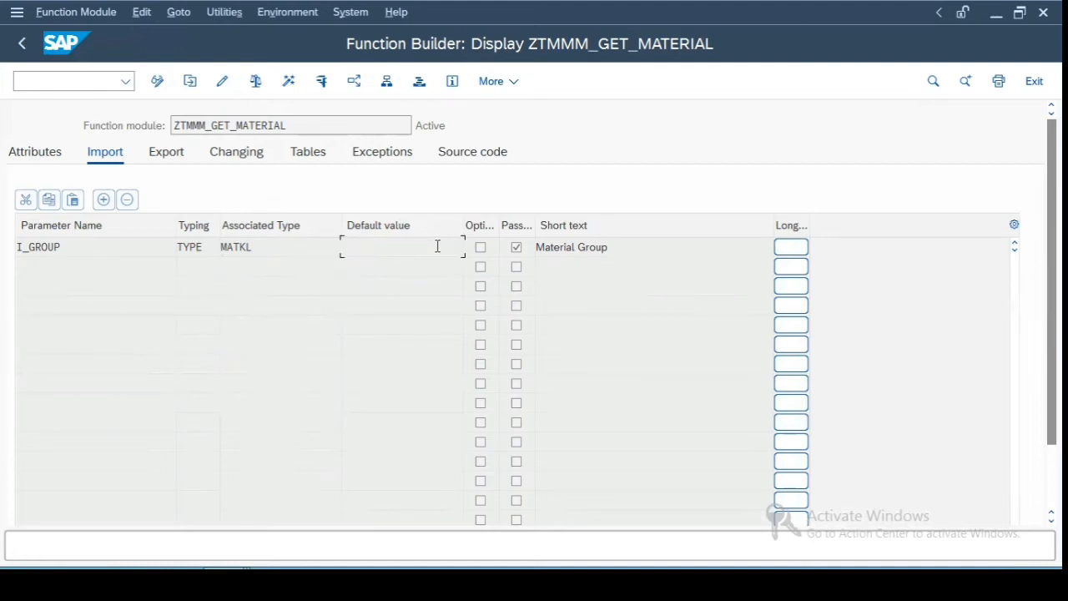
mouse_move(492, 221)
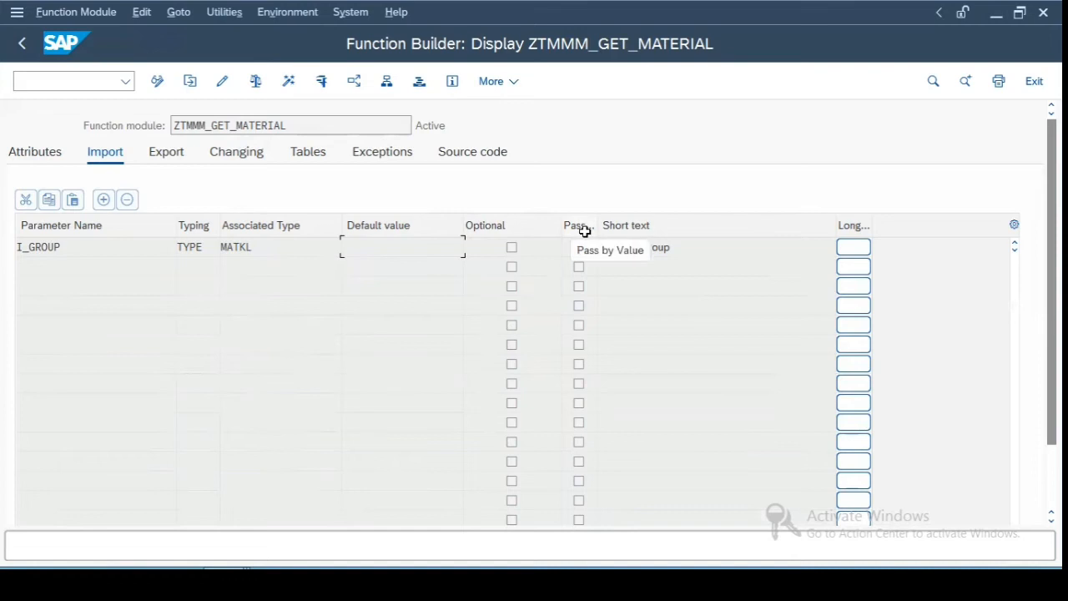
left_click(577, 247)
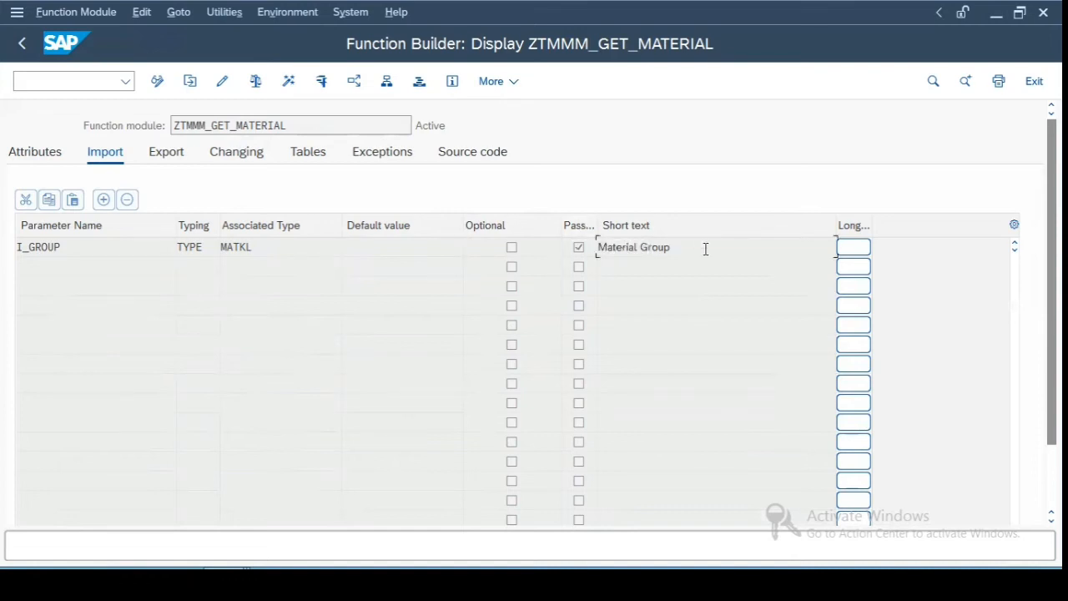
left_click(167, 150)
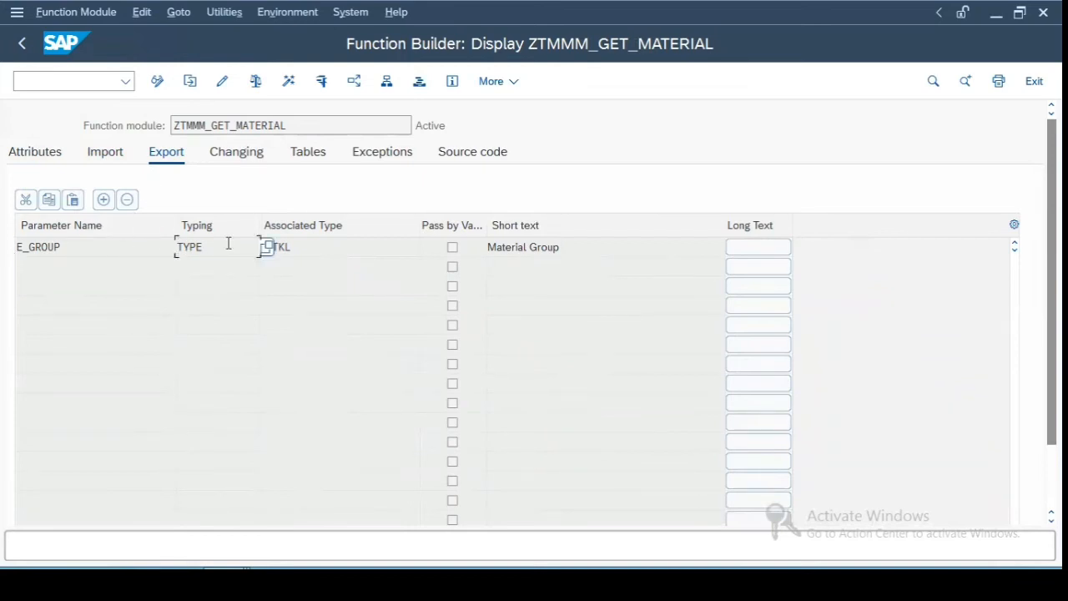
Step: Check the typing options of export parameter E_GROUP and move on to the changing parameters
left_click(212, 247)
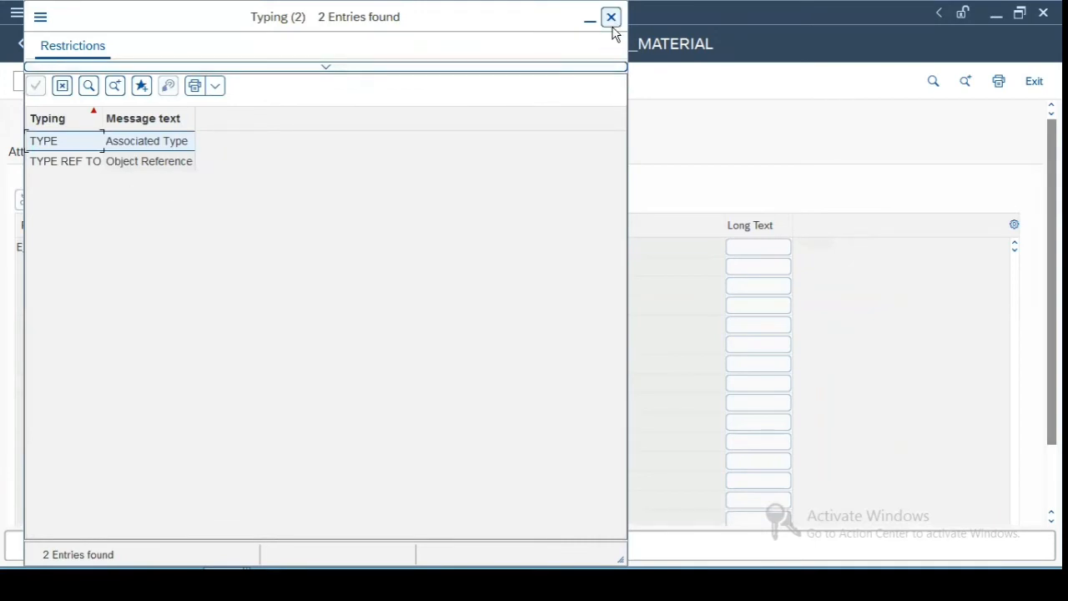
left_click(611, 17)
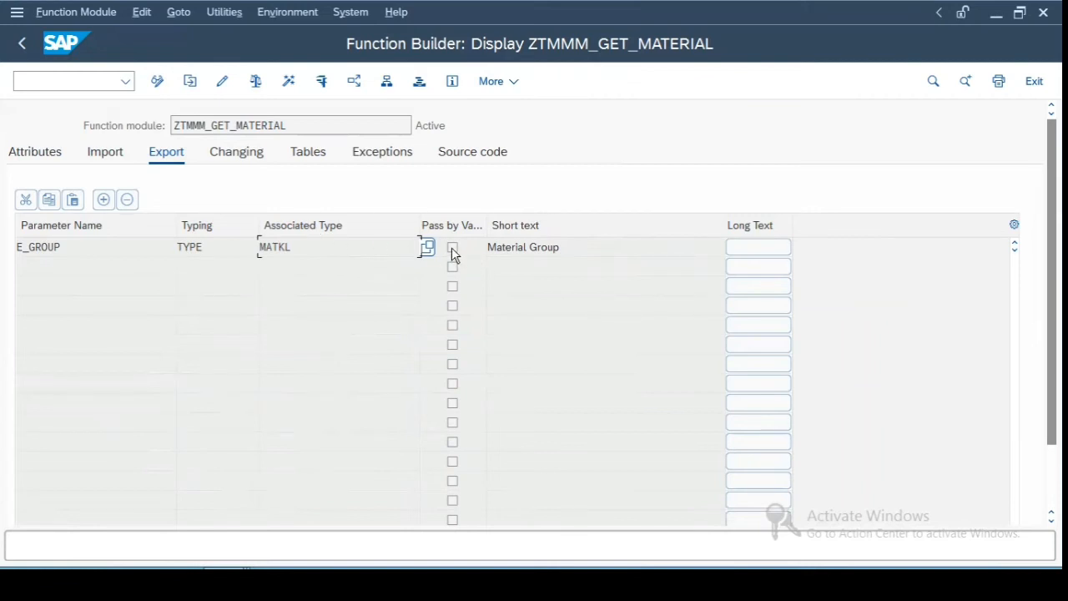
left_click(237, 150)
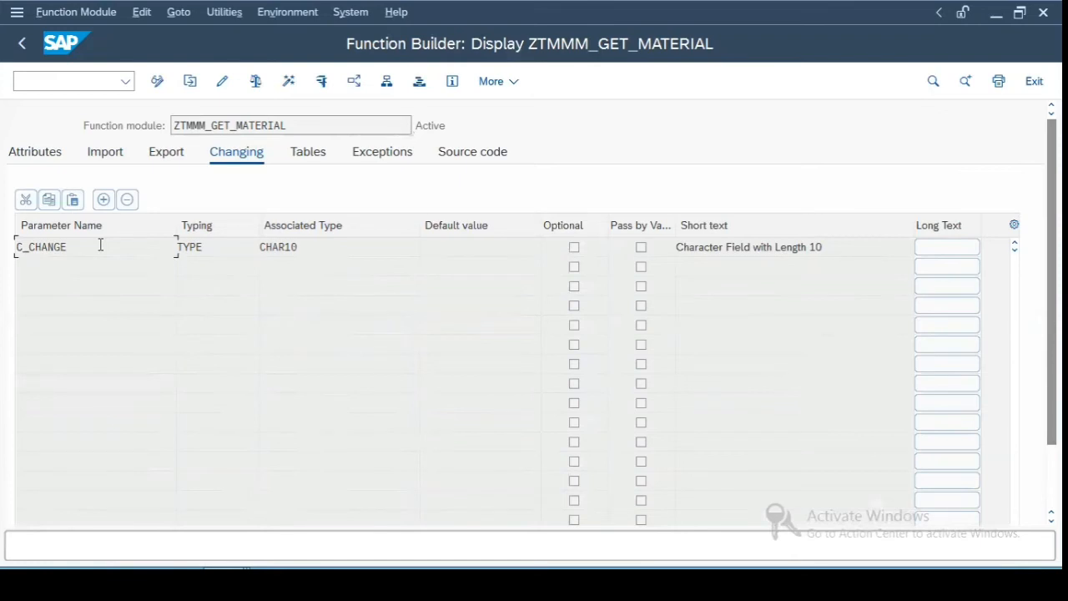
mouse_move(192, 207)
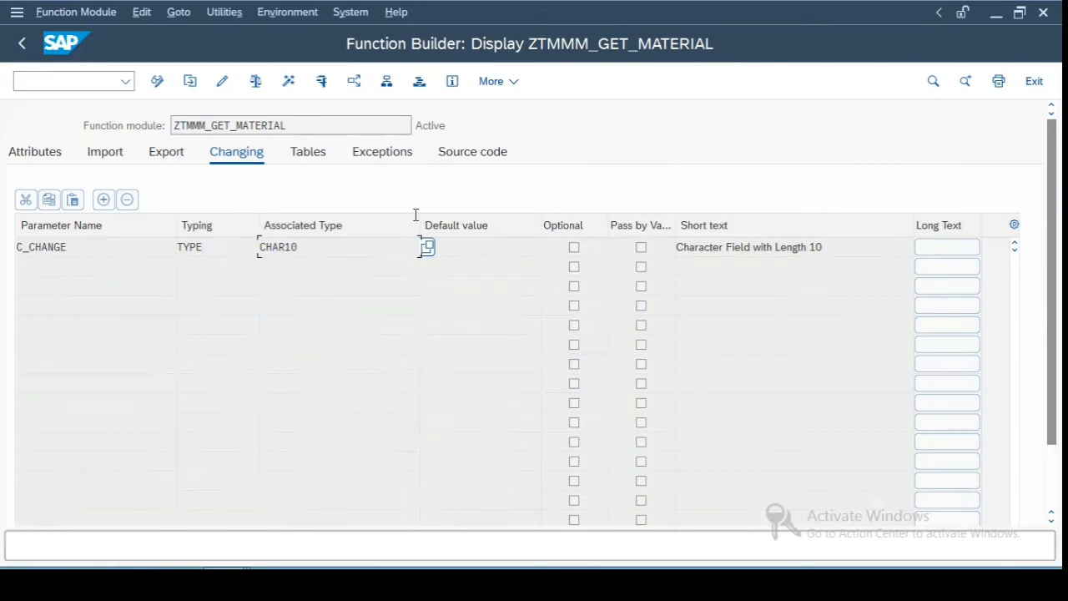
Step: Show the table parameter IT_MARA, defined LIKE MARA
left_click(307, 150)
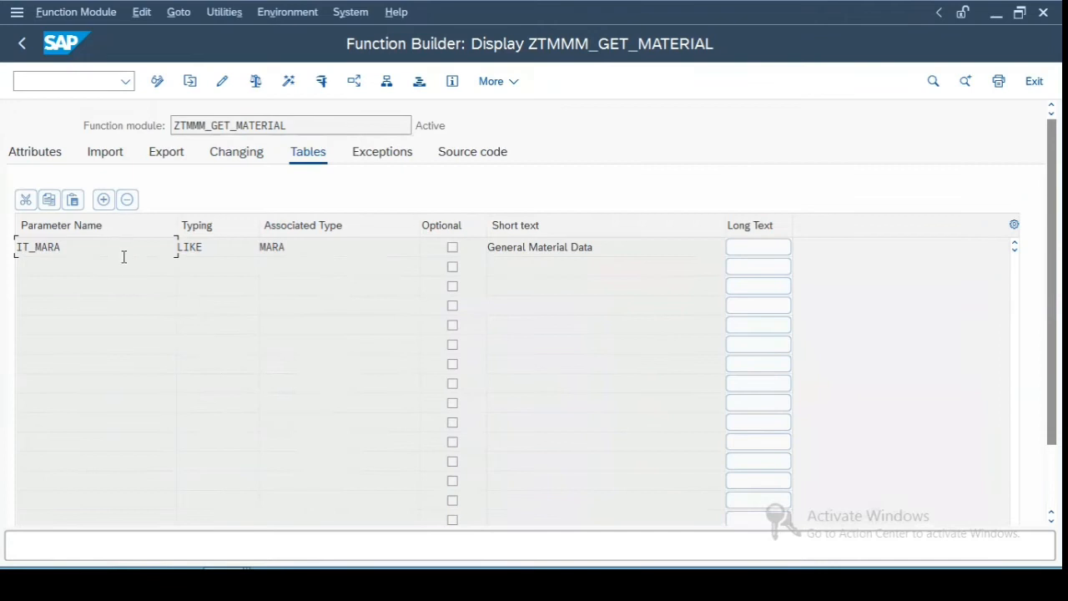
mouse_move(67, 325)
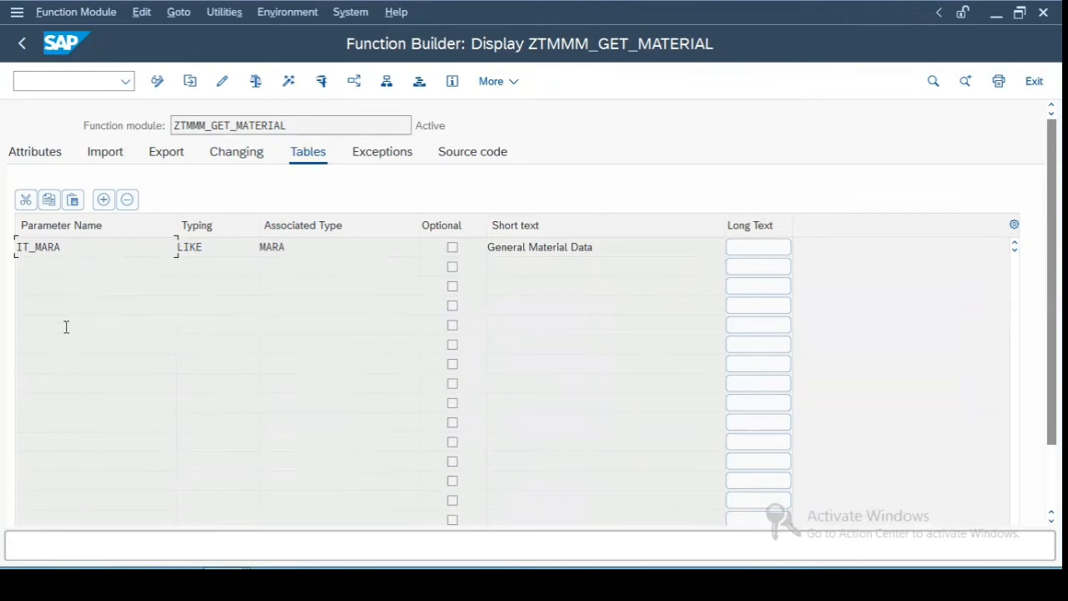
mouse_move(90, 261)
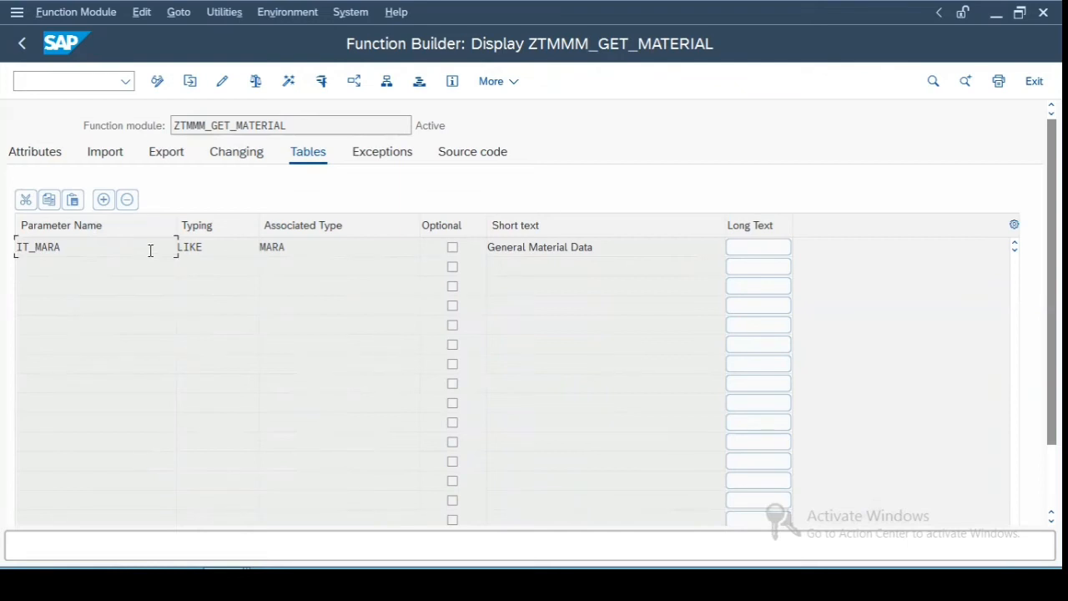
Step: Show the empty exceptions list of ZTMMM_GET_MATERIAL
left_click(380, 150)
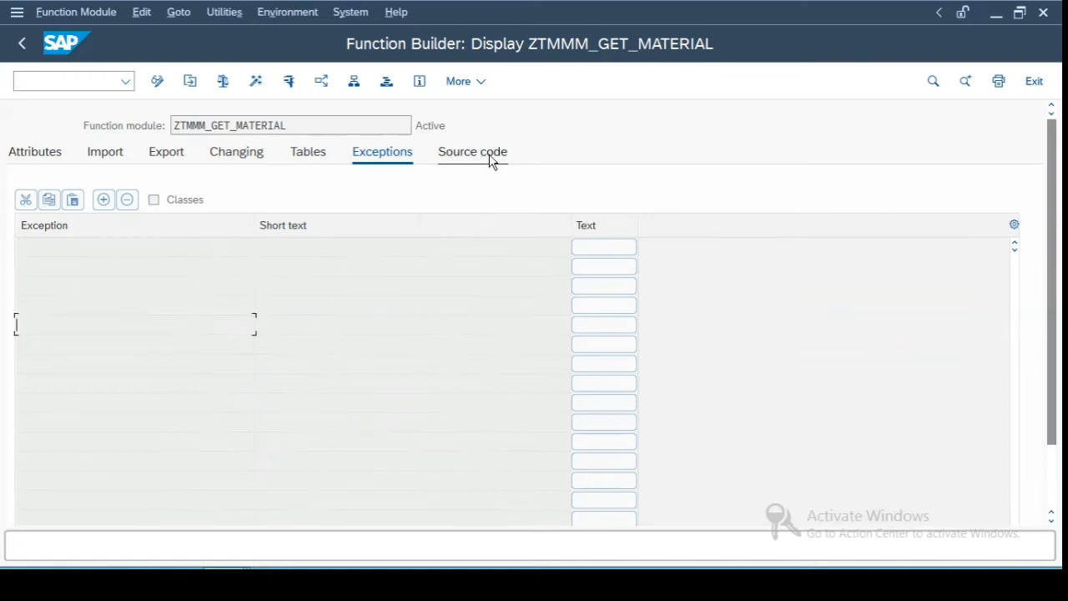
Step: Show ZTMMM_GET_MATERIAL's source code and walk through its interface comment and first SELECT
left_click(473, 151)
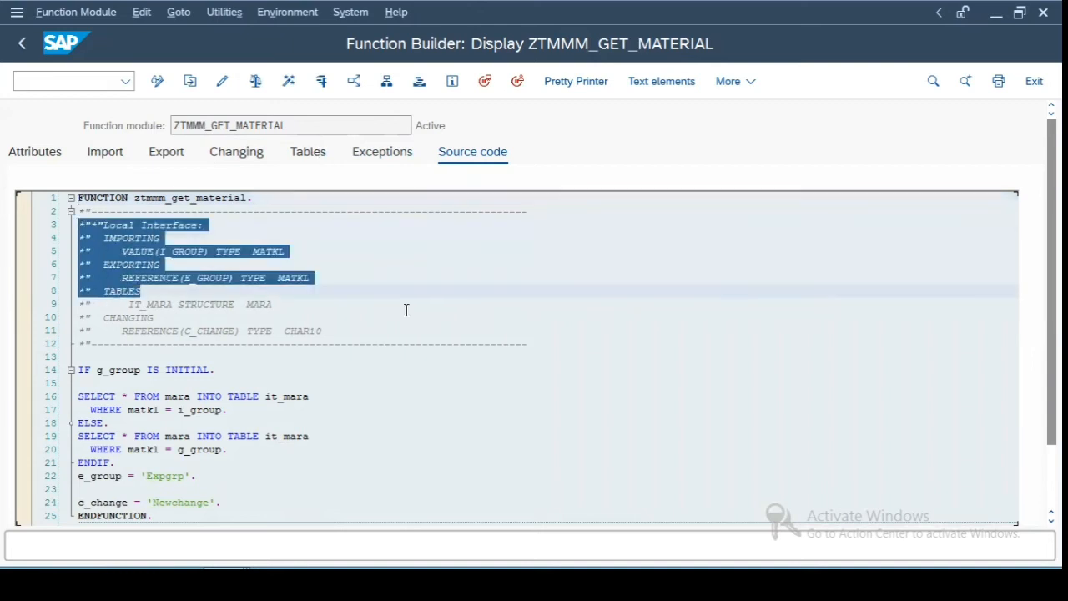
left_click(158, 357)
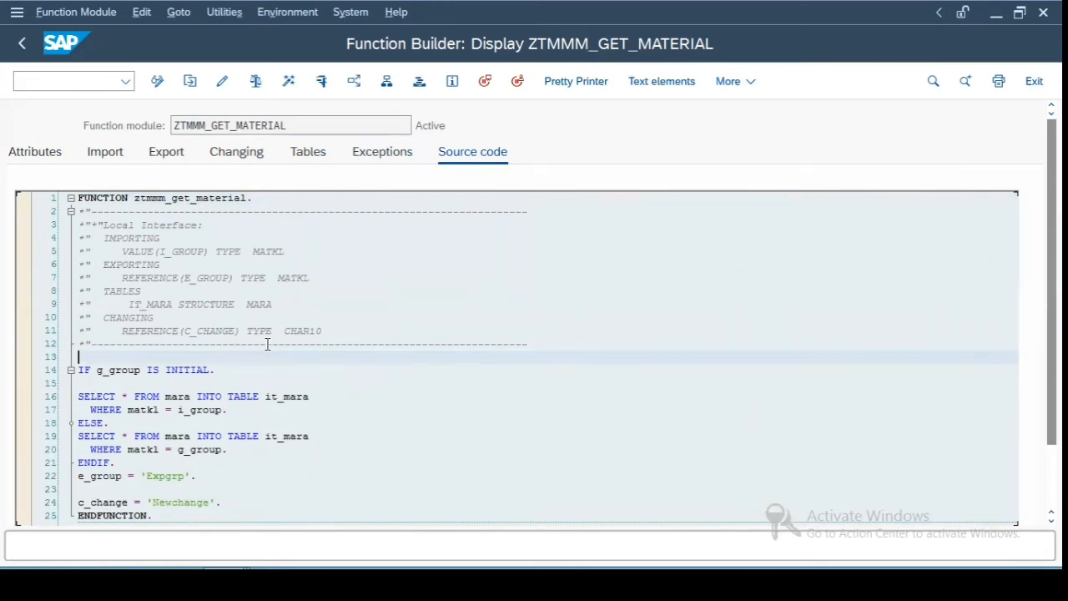
scroll("down", 3)
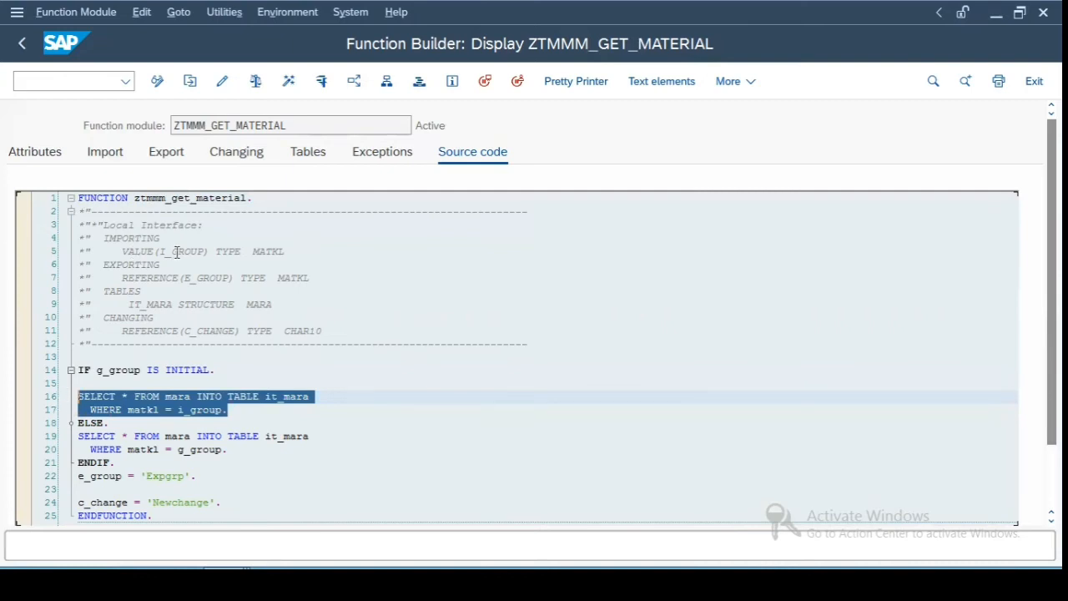
left_click(228, 410)
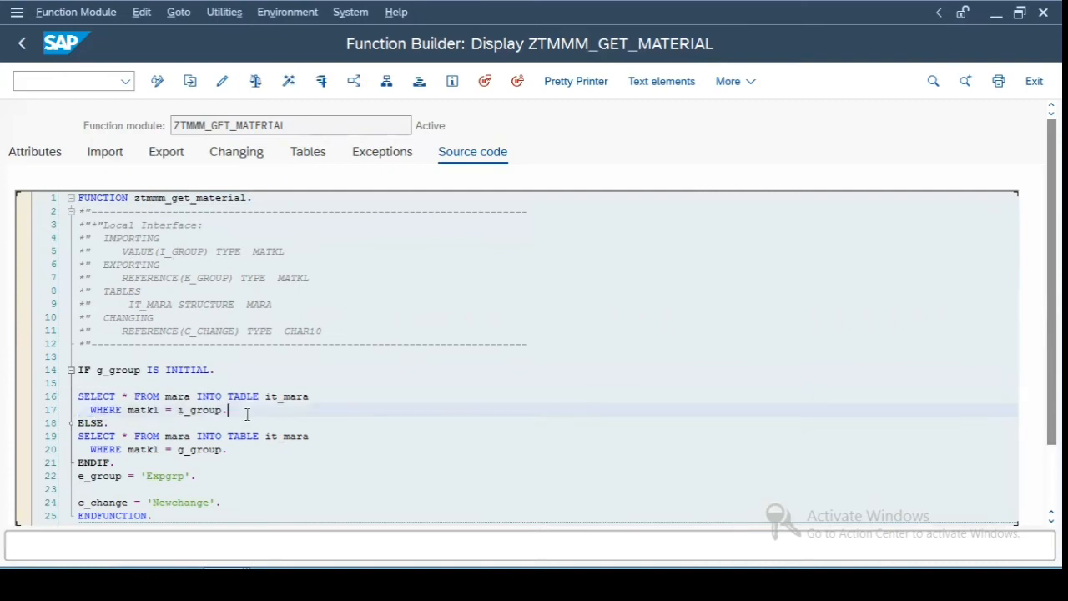
Step: Highlight the g_group variable inside the IF condition guarding the SELECT logic
double_click(124, 371)
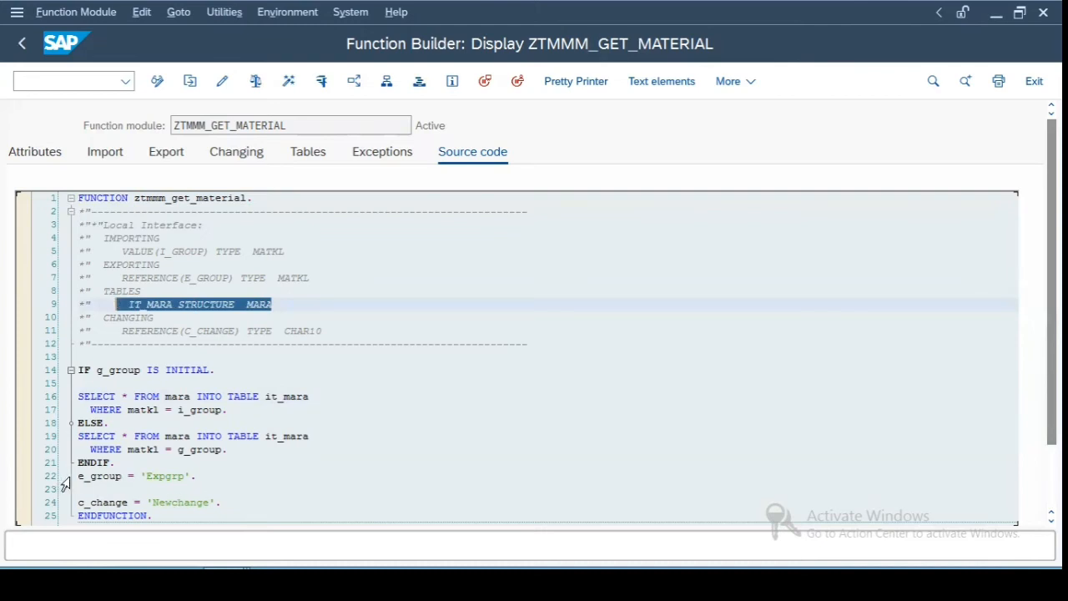
left_click(133, 476)
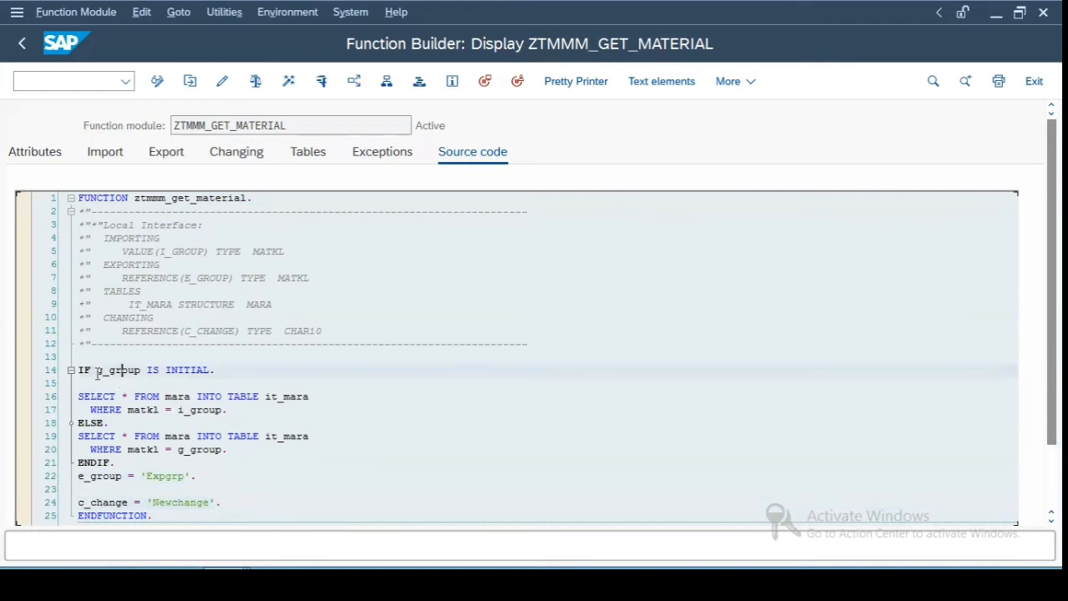
double_click(117, 370)
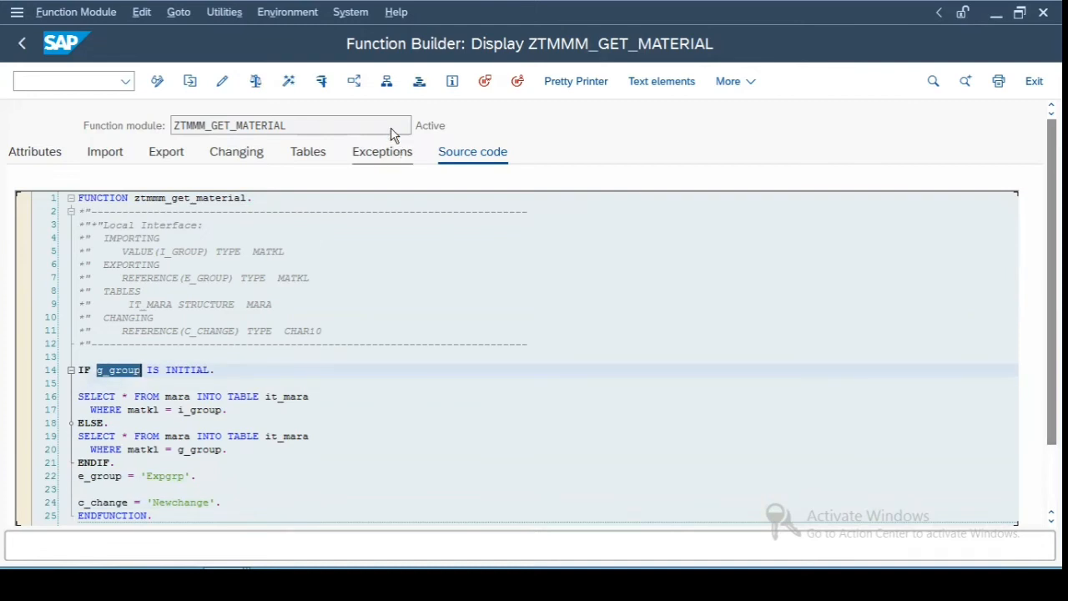
mouse_move(388, 80)
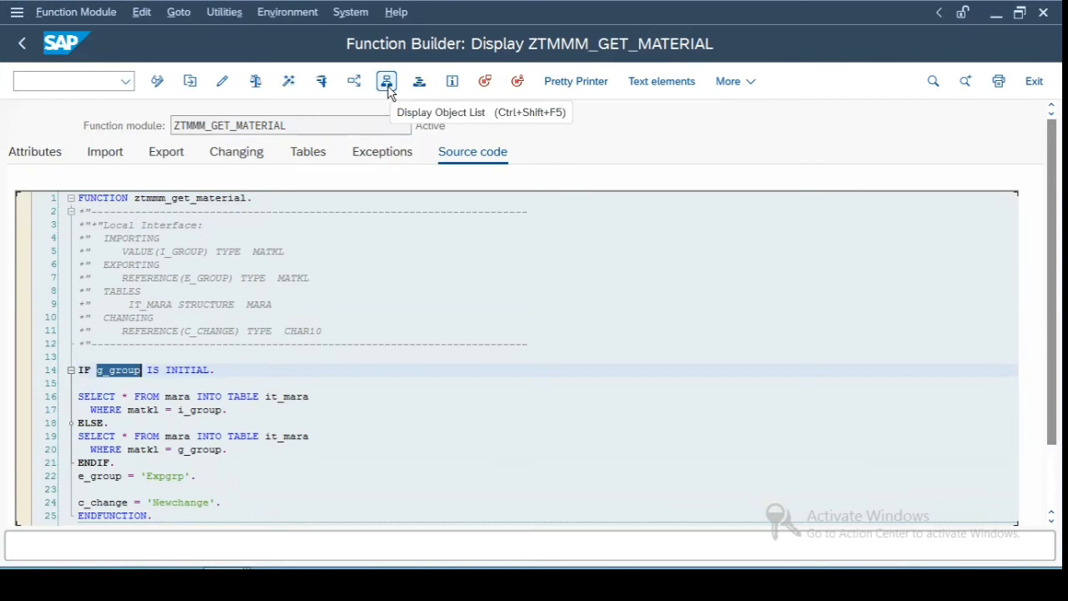
Step: From the function group's object list, navigate to the G_GROUP field's declaration in LZTMMM1TOP
left_click(386, 80)
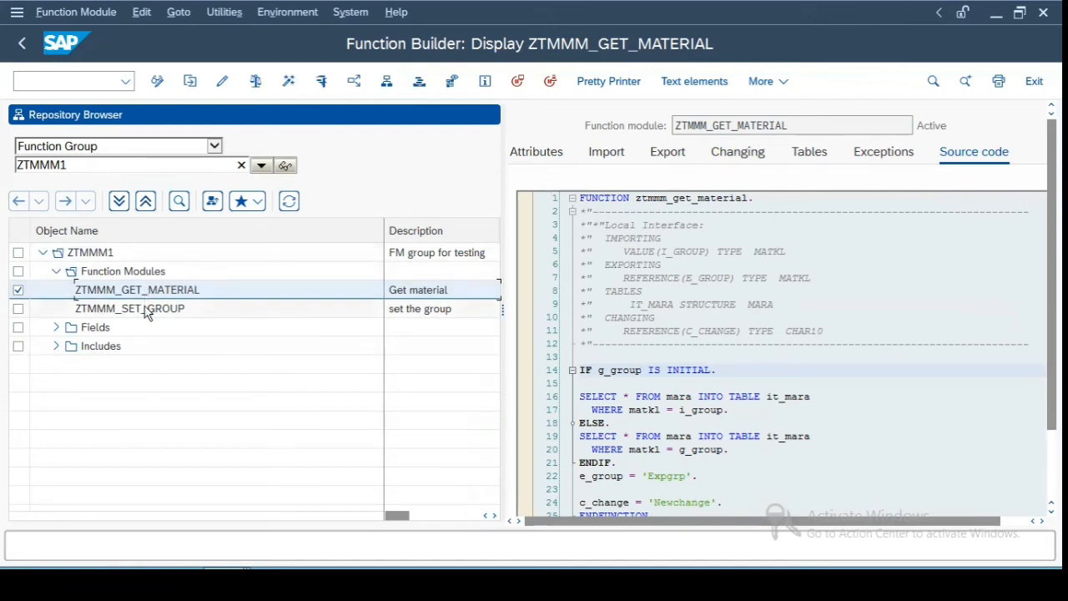
left_click(130, 308)
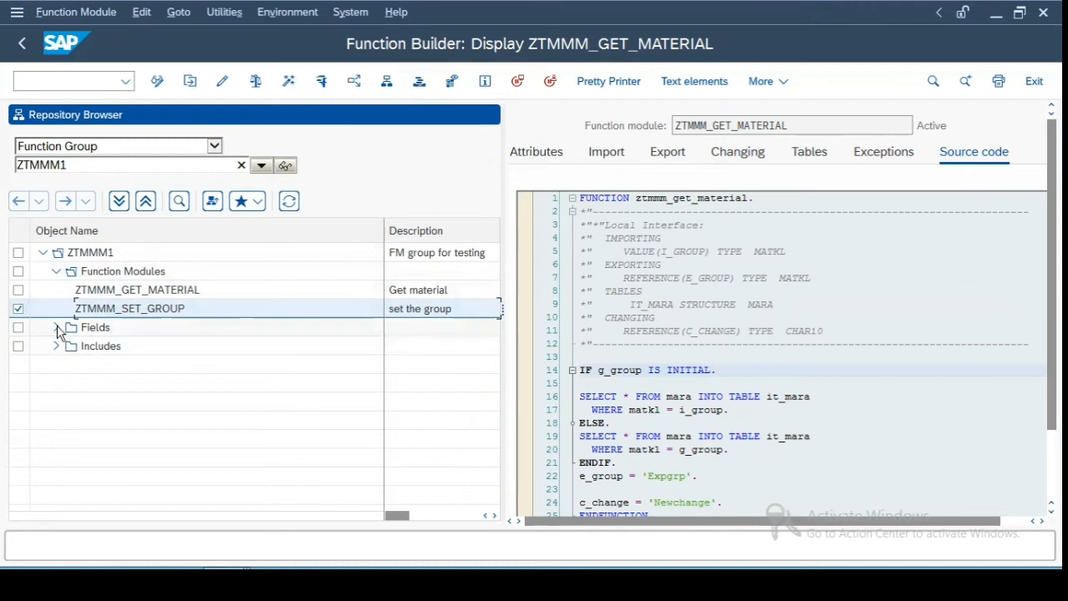
left_click(56, 327)
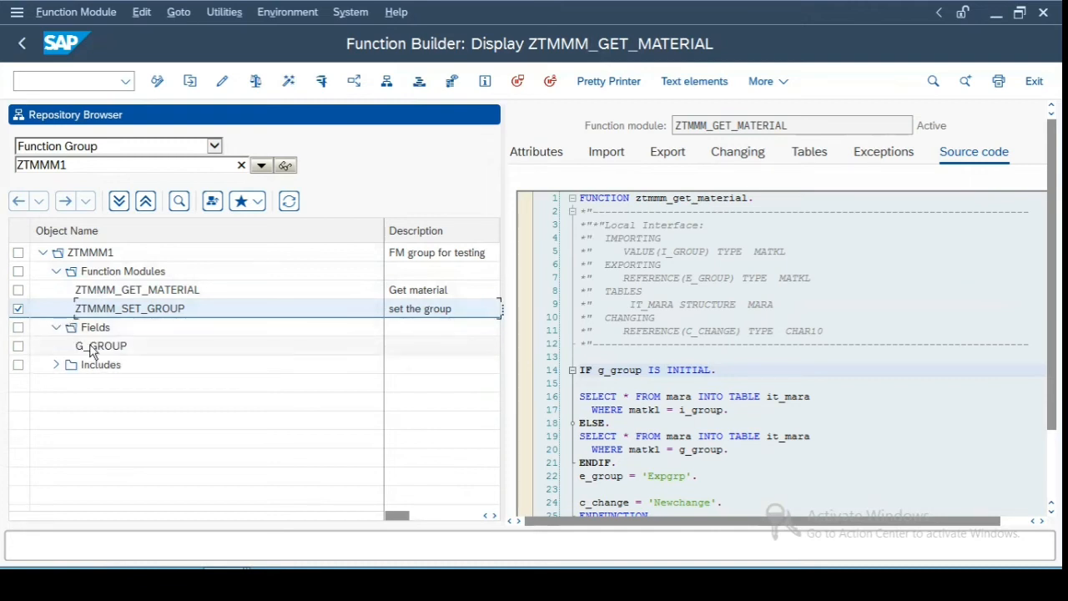
left_click(101, 346)
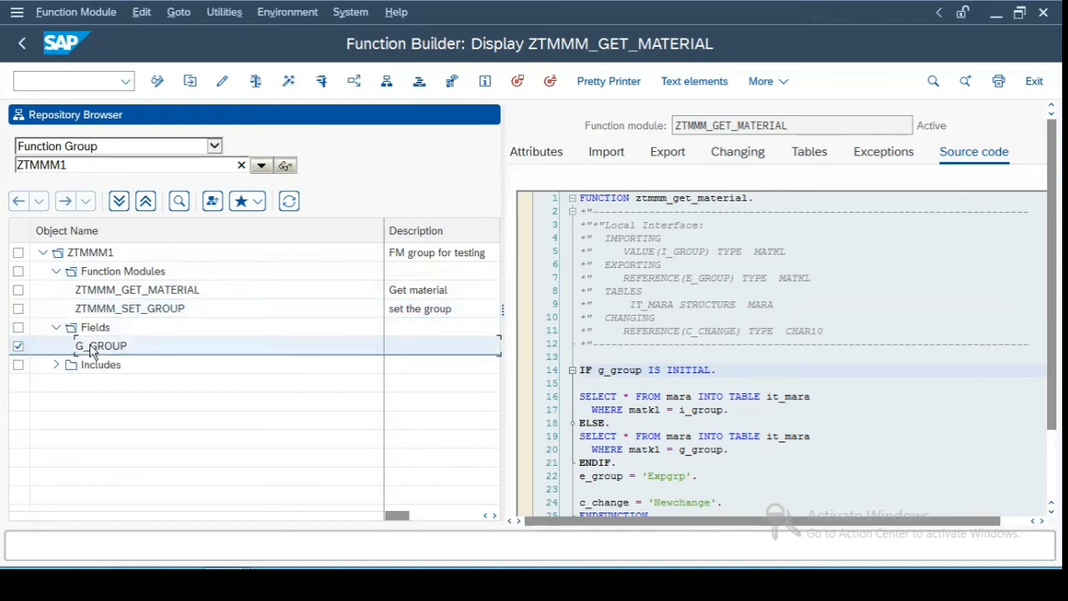
left_click(57, 364)
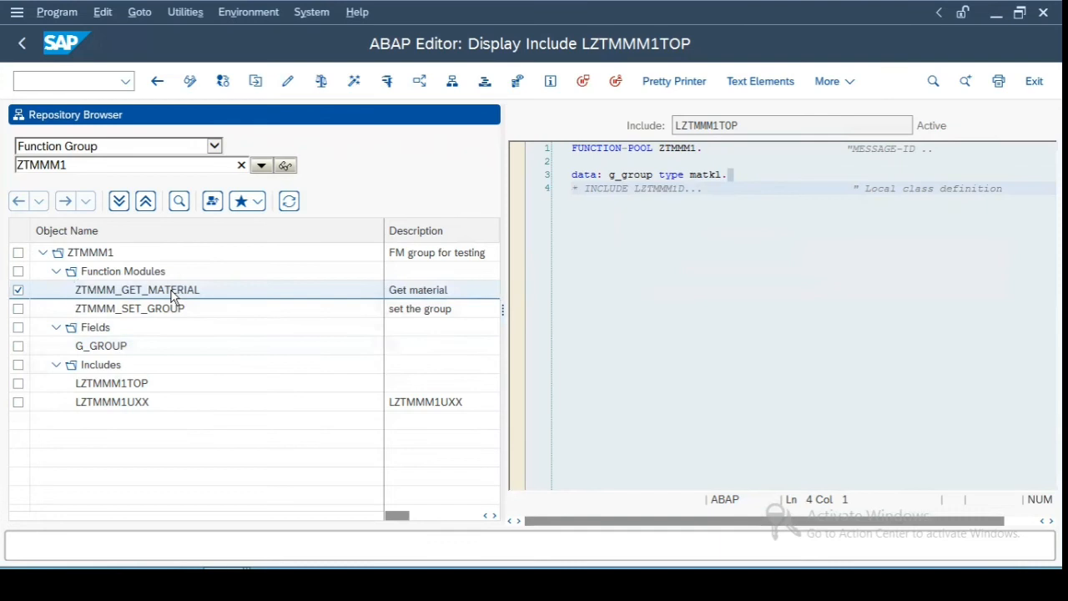
Step: Revisit ZTMMM_GET_MATERIAL, then show ZTMMM_SET_GROUP's source assigning i_group to g_group
double_click(137, 290)
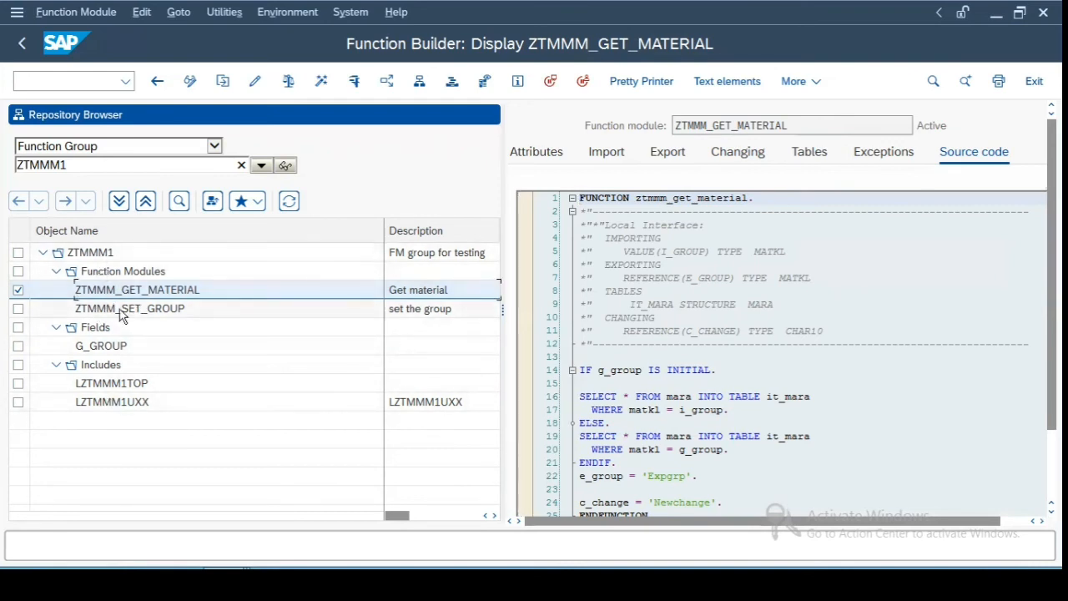
mouse_move(134, 326)
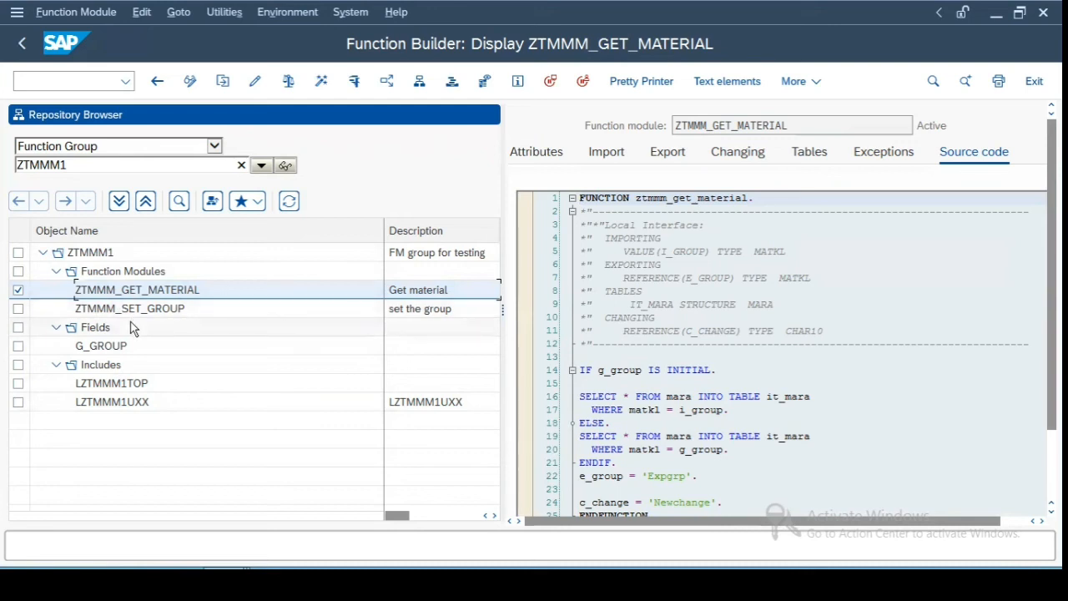
mouse_move(143, 277)
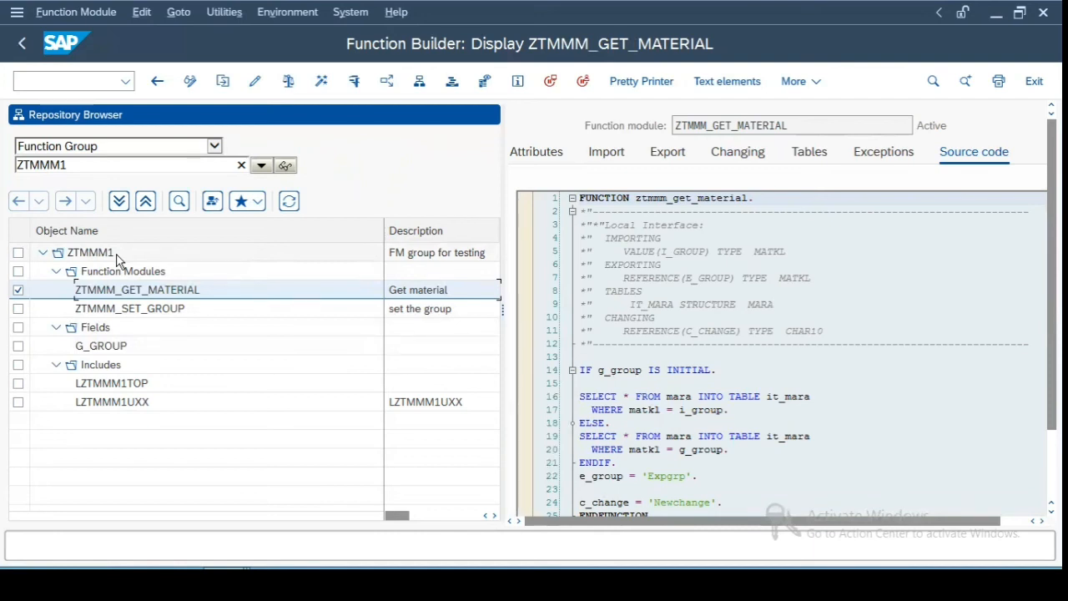
left_click(100, 346)
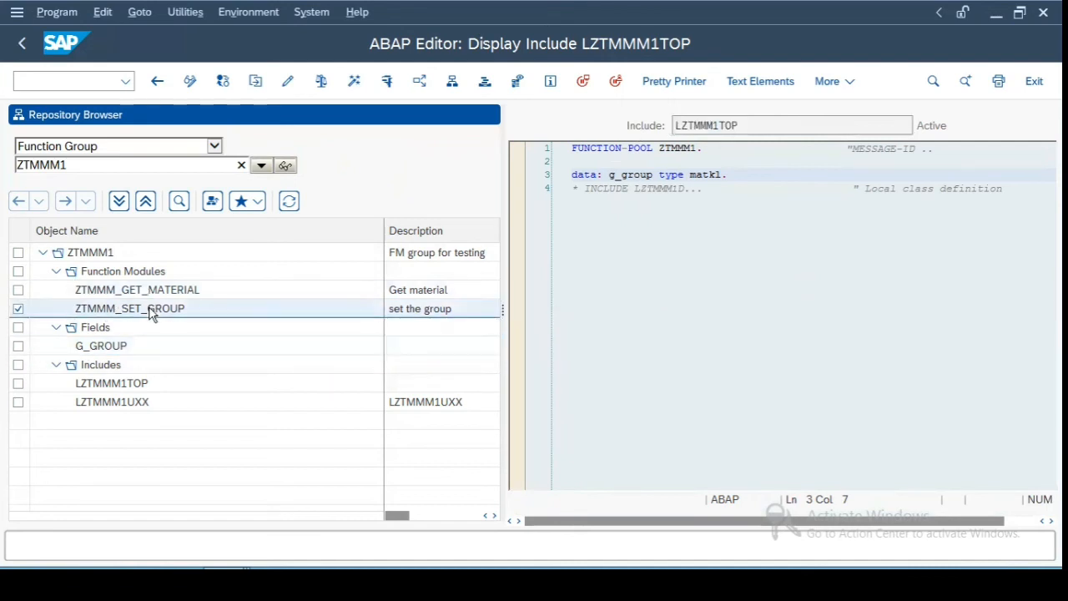
double_click(137, 290)
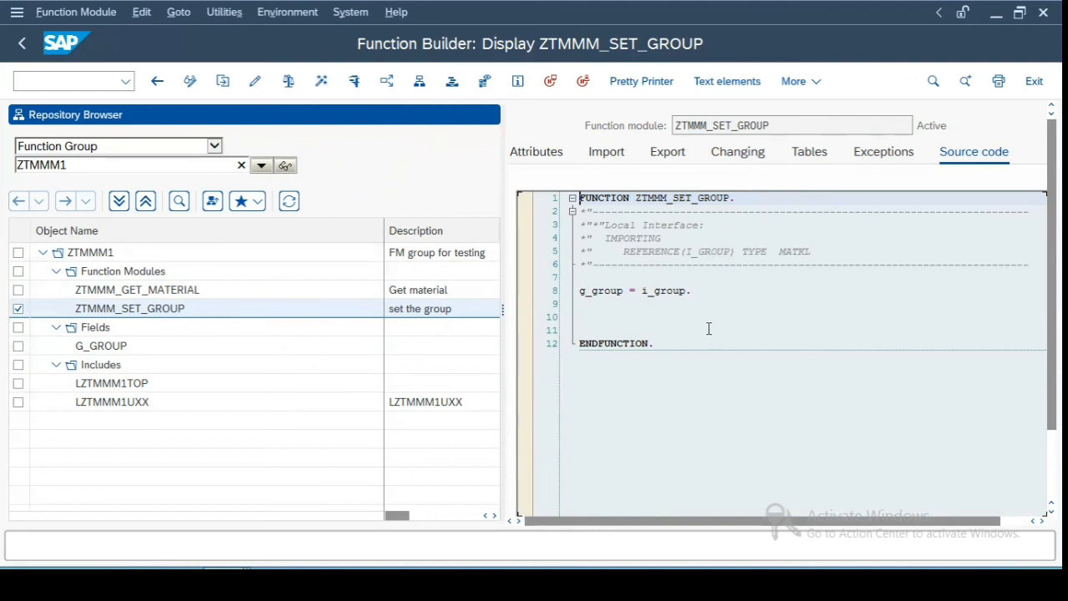
Step: Select the g_group = i_group statement in ZTMMM_SET_GROUP's code
double_click(634, 290)
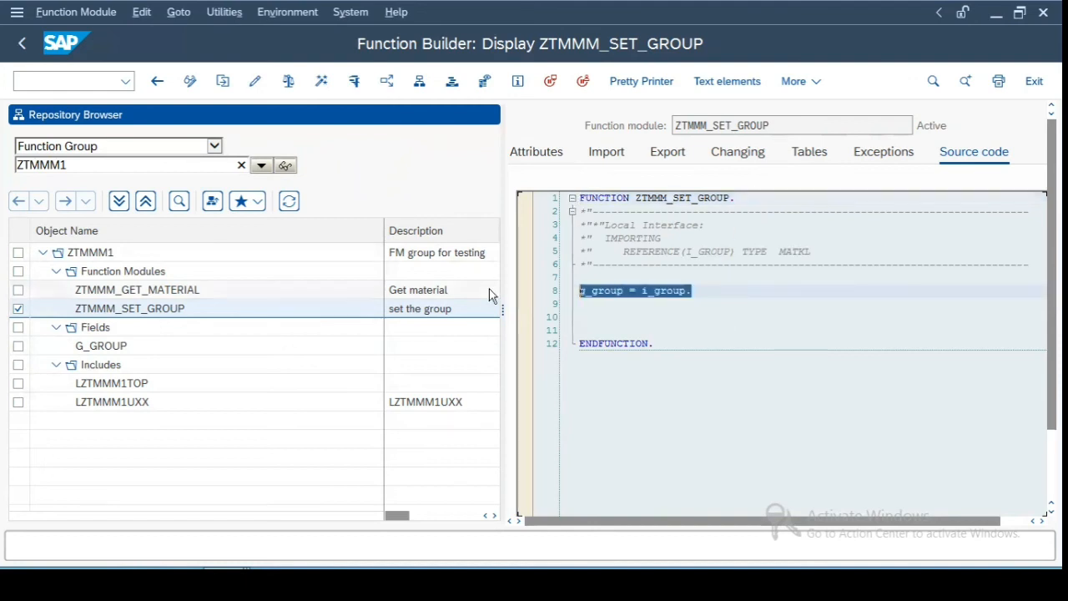
mouse_move(524, 207)
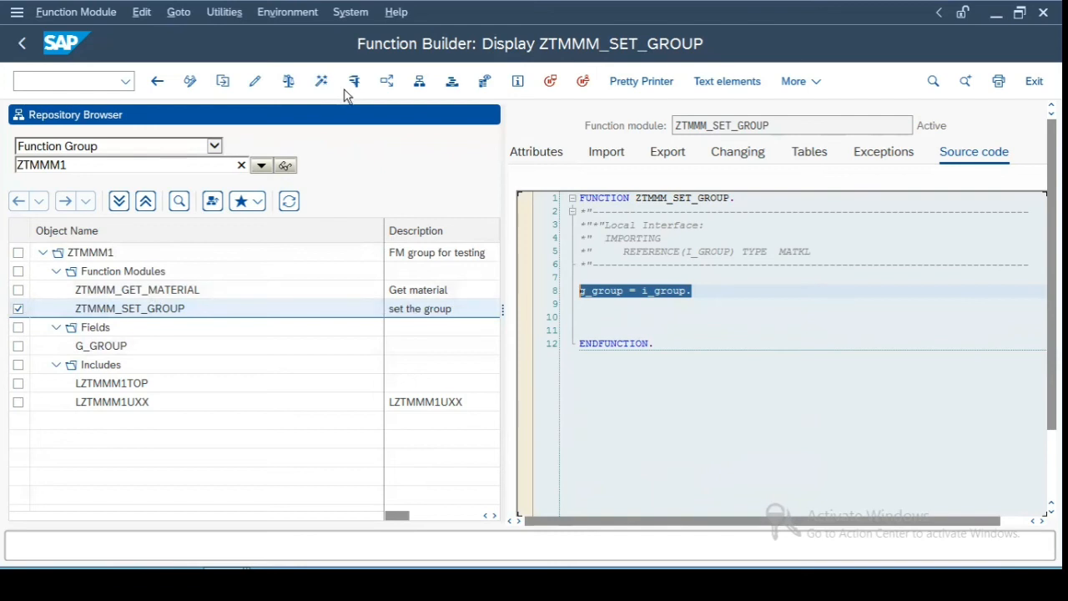
mouse_move(354, 80)
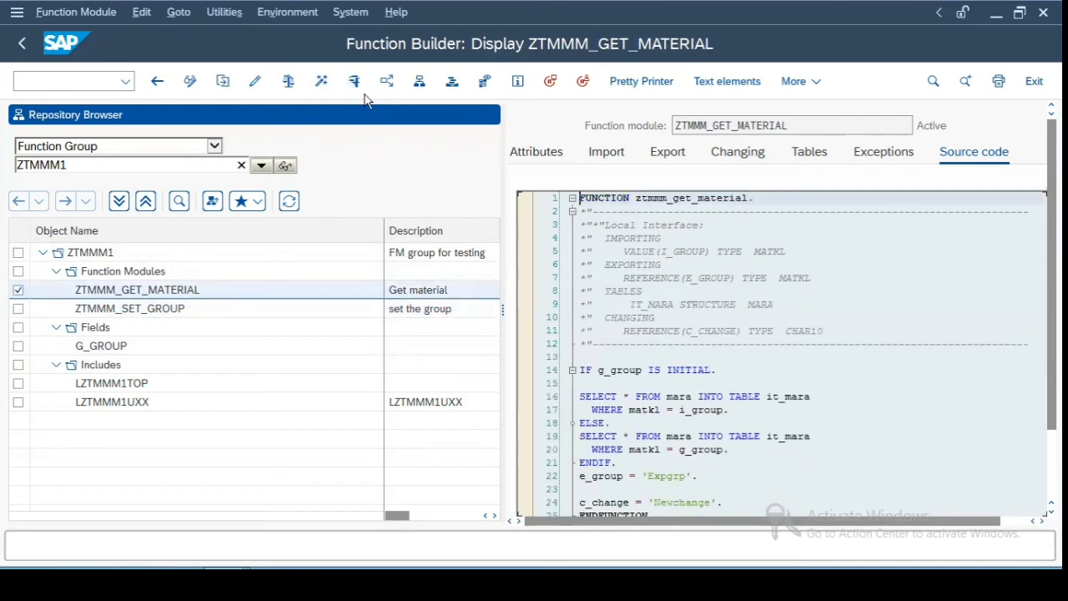
mouse_move(354, 80)
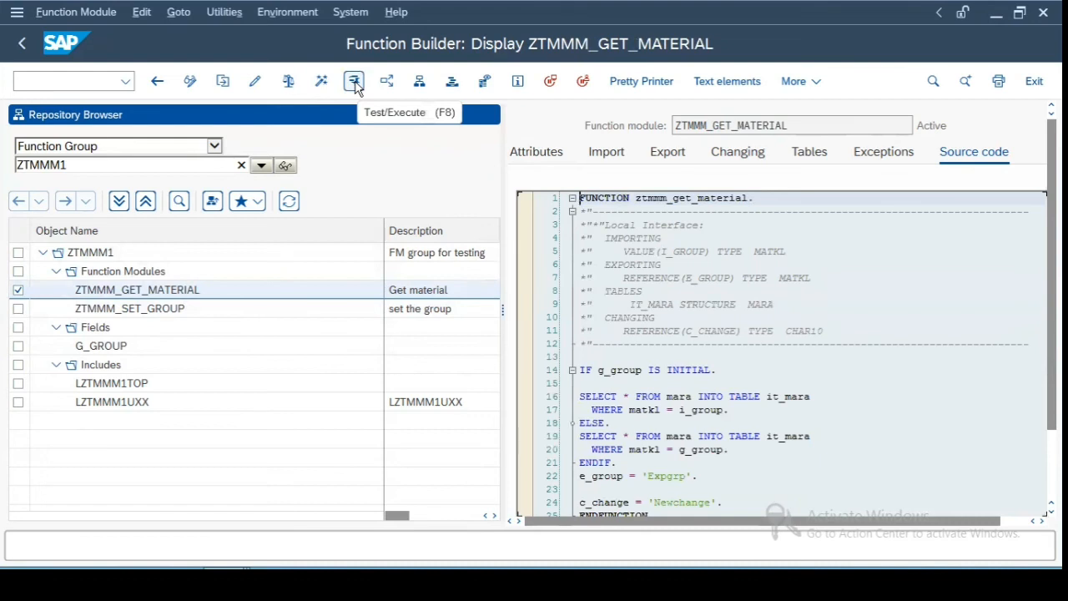
mouse_move(760, 369)
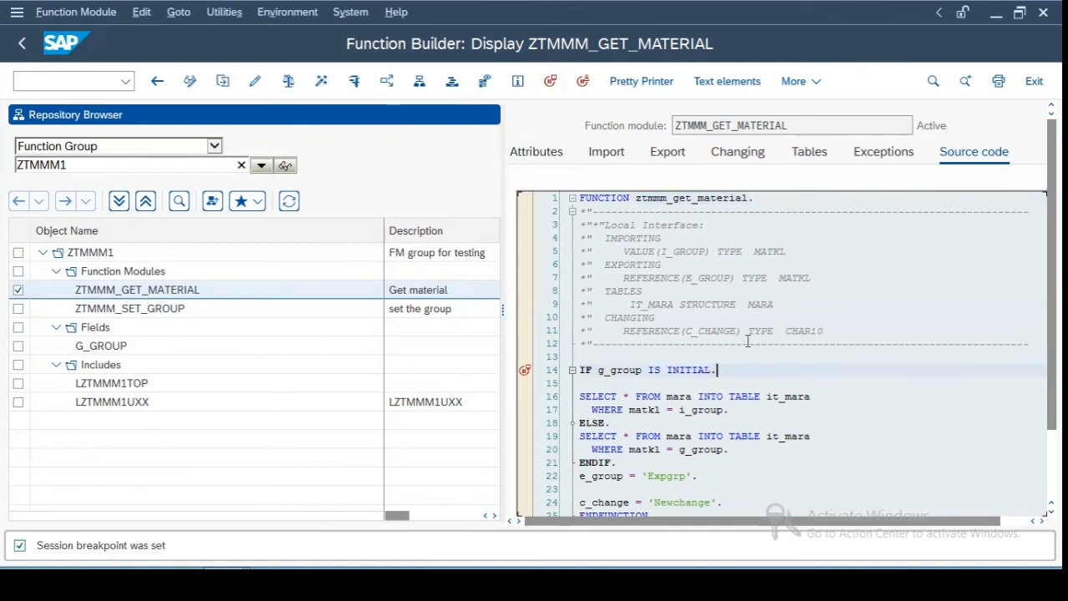
mouse_move(354, 80)
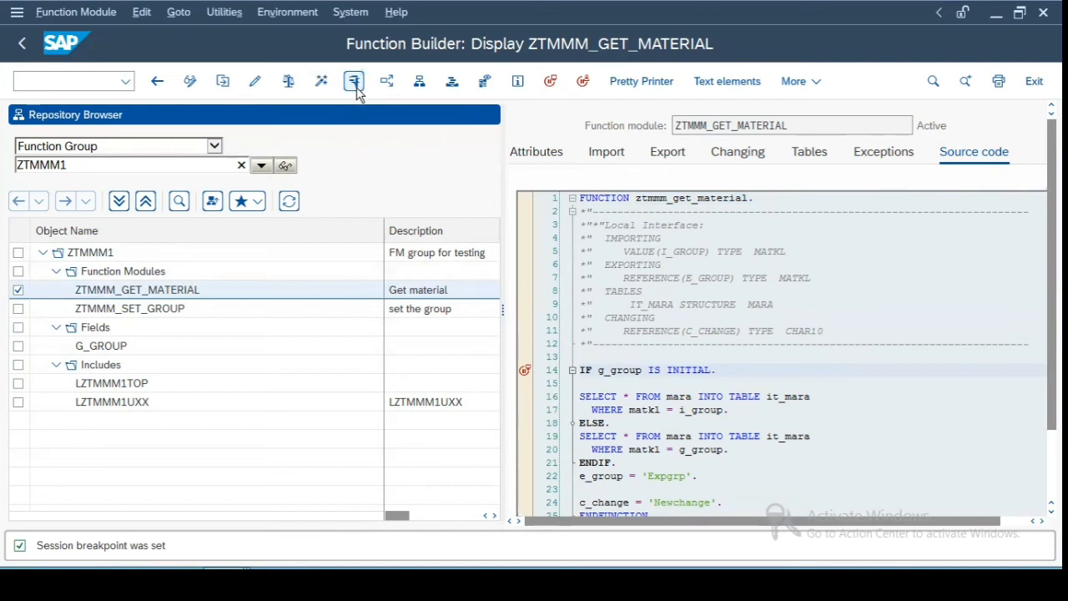
Step: Run ZTMMM_GET_MATERIAL in debugging mode with I_GROUP 001 and C_CHANGE oldval
left_click(354, 80)
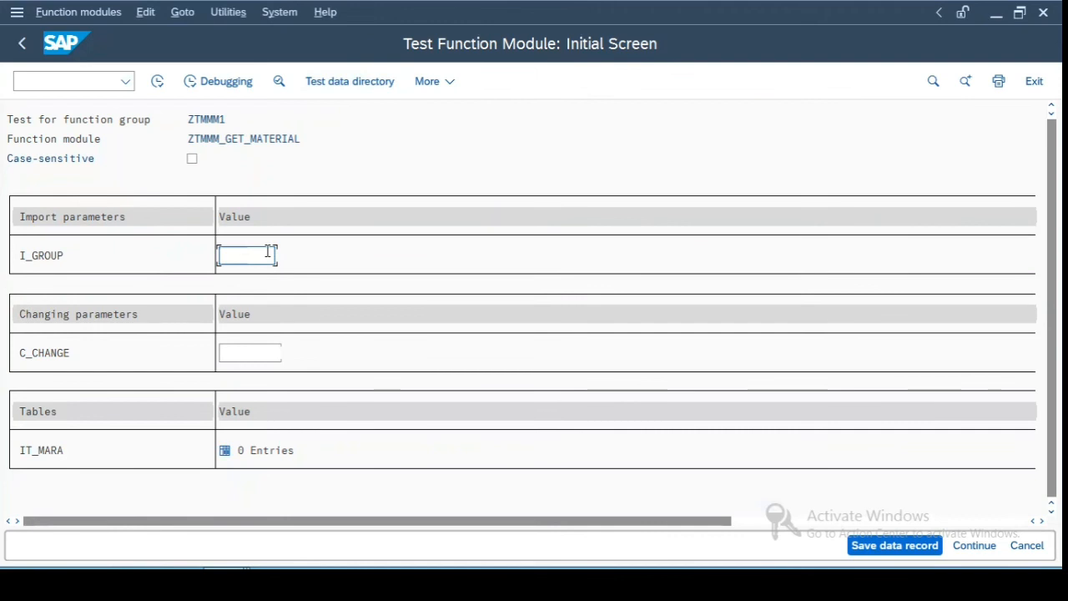
type("001")
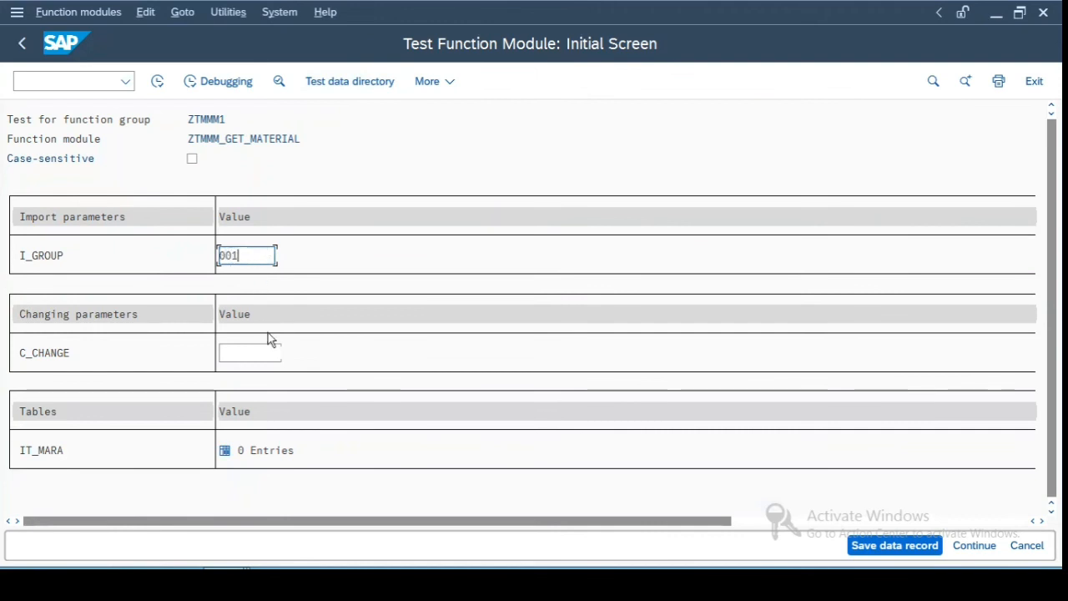
left_click(250, 353)
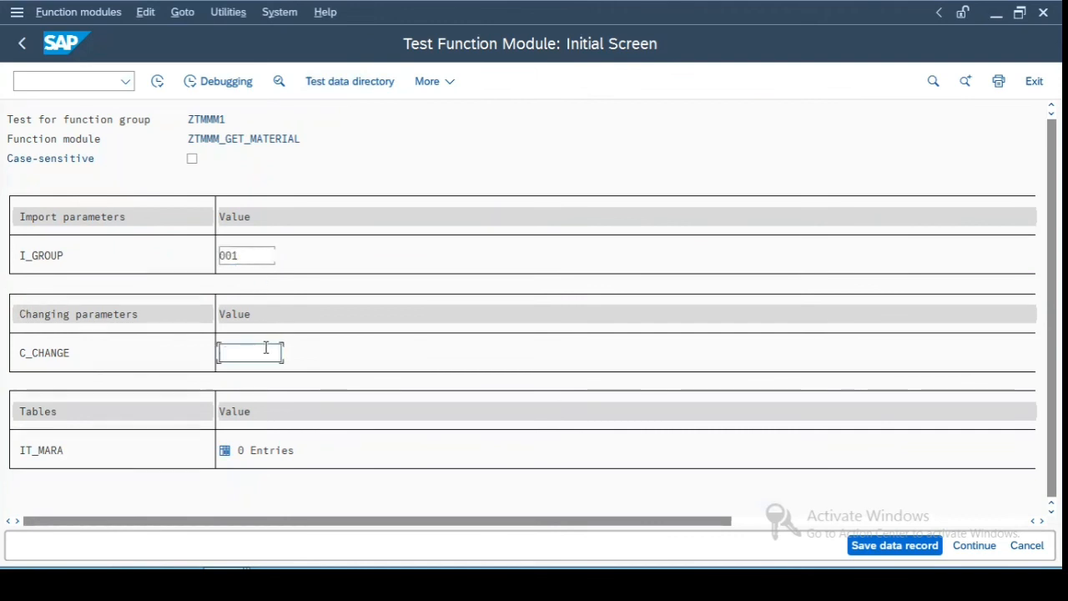
type("oldval")
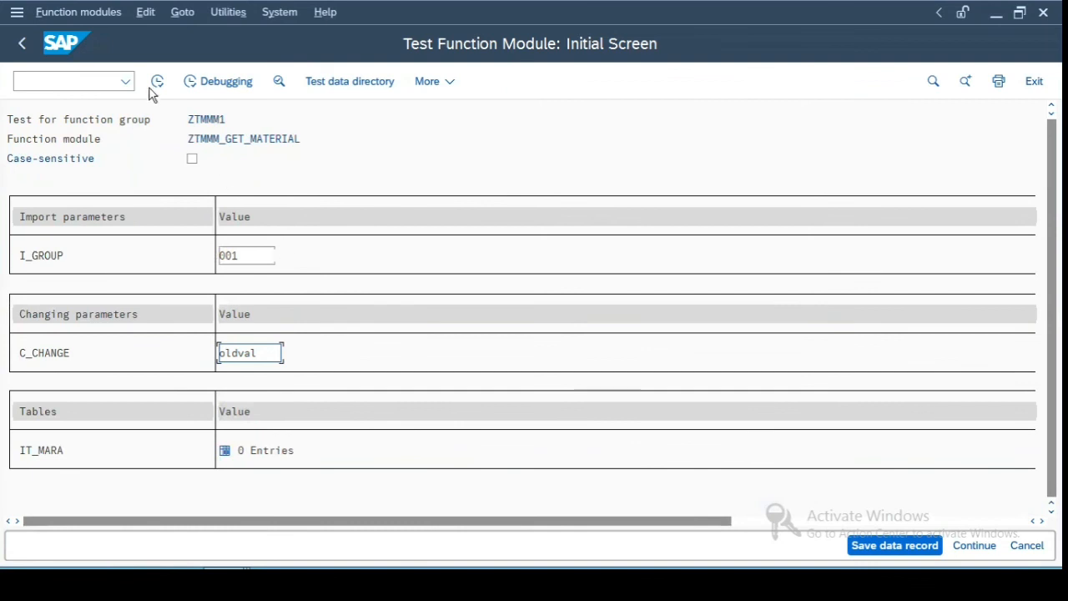
left_click(217, 80)
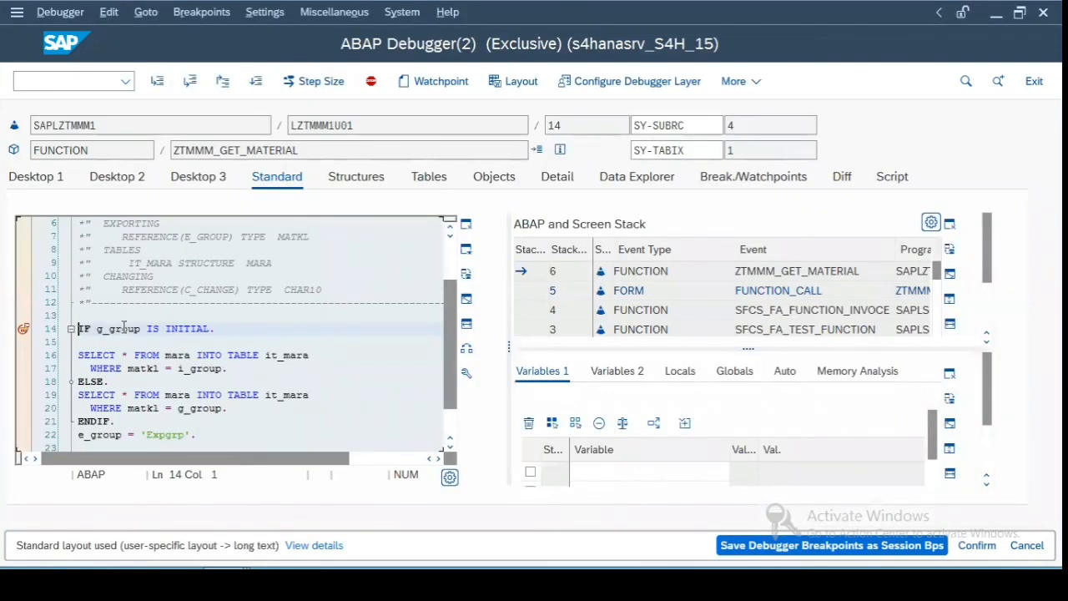
Step: On Desktop 3, watch g_group in Variables 1 and single-step past the IF g_group IS INITIAL check
left_click(198, 177)
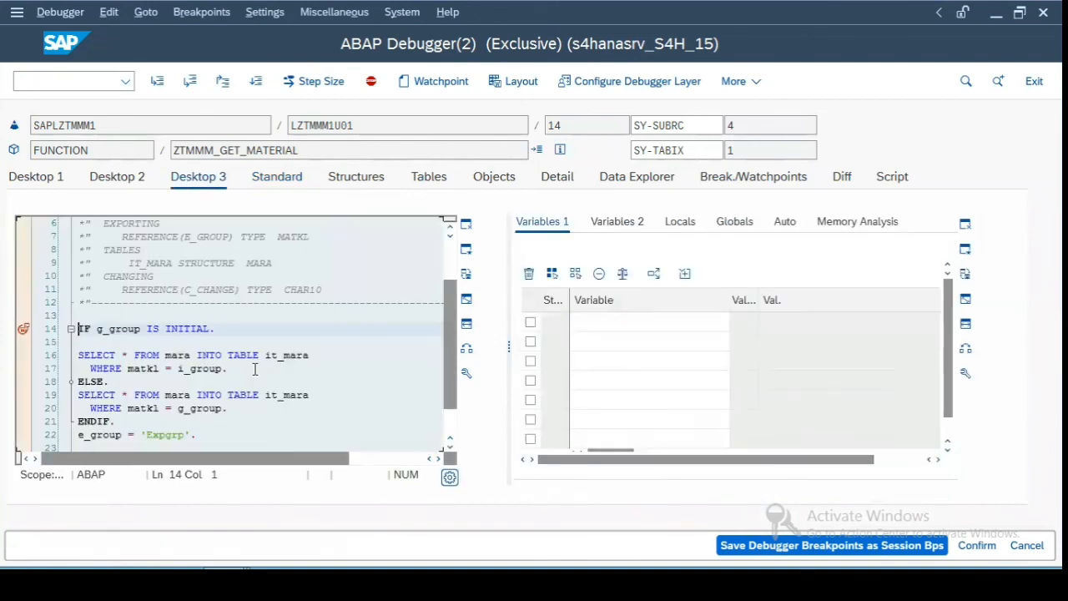
double_click(123, 327)
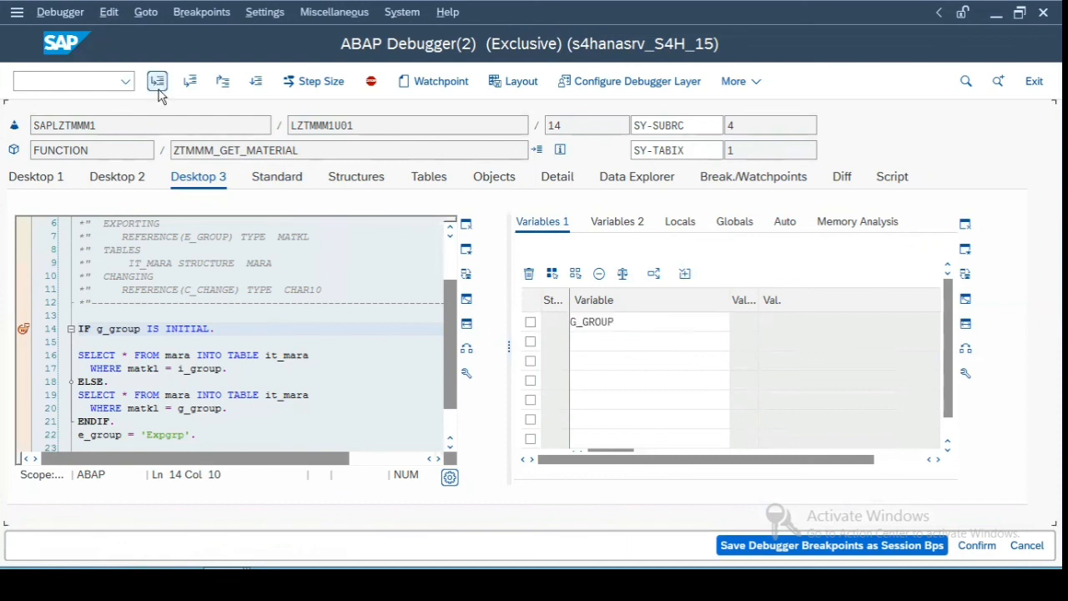
left_click(157, 80)
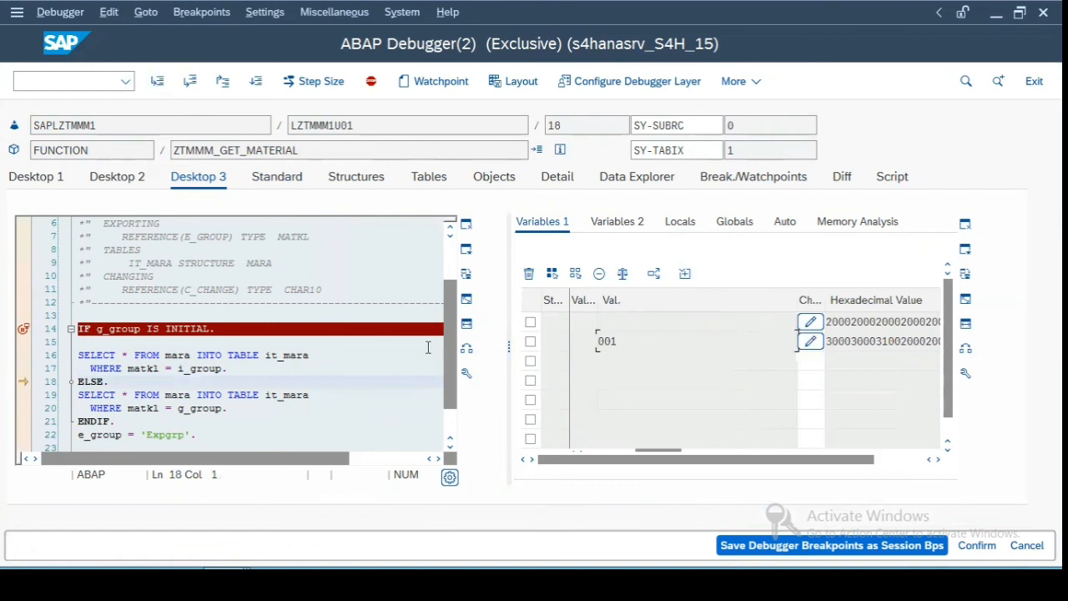
mouse_move(574, 207)
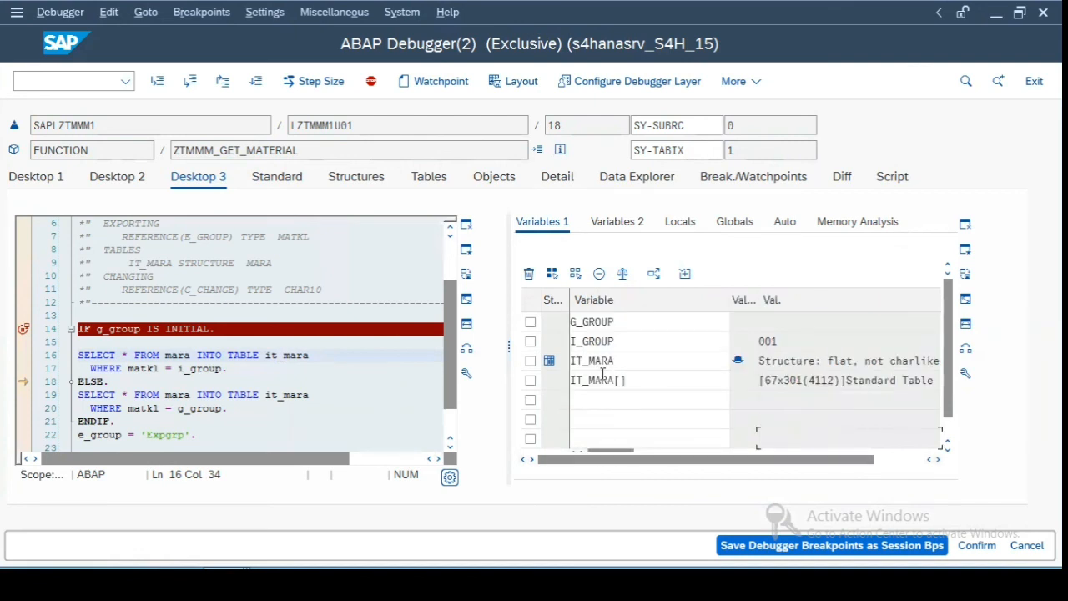
mouse_move(157, 80)
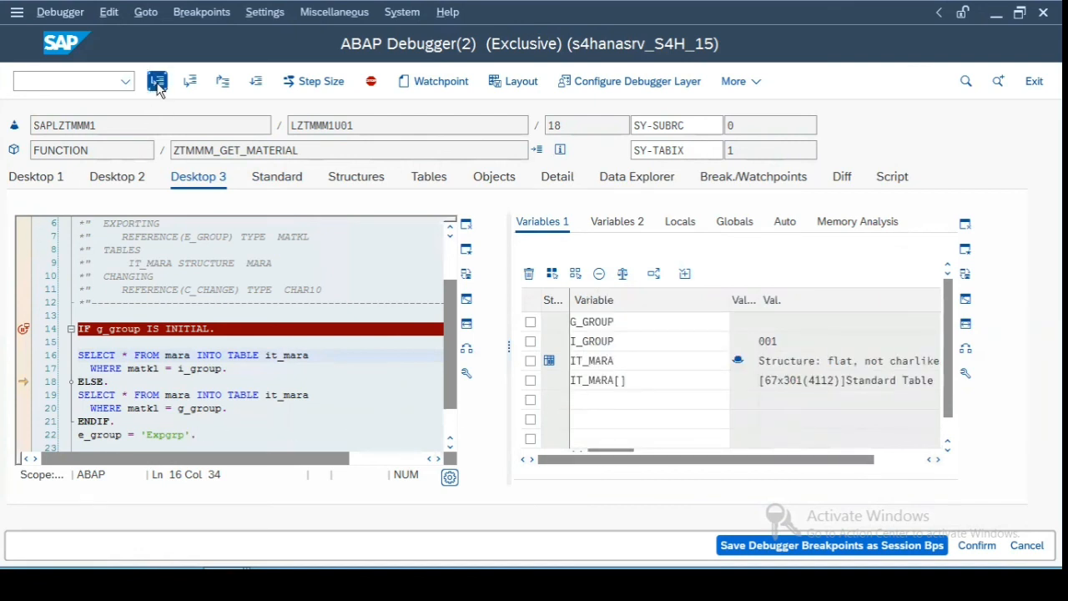
Step: Single-step through the e_group and c_change assignments, then continue so the function finishes
left_click(157, 80)
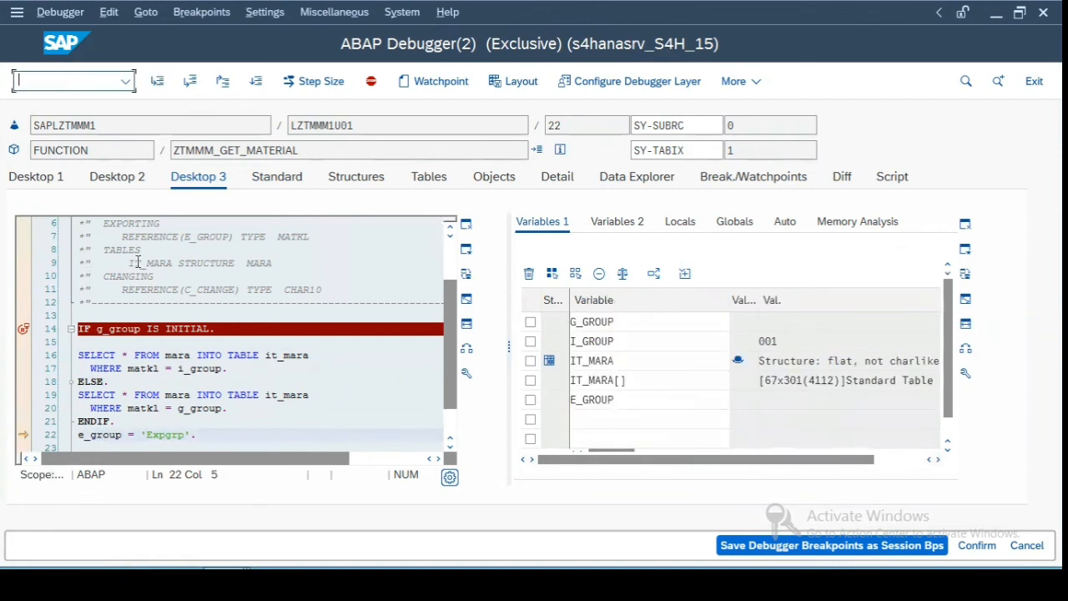
left_click(157, 80)
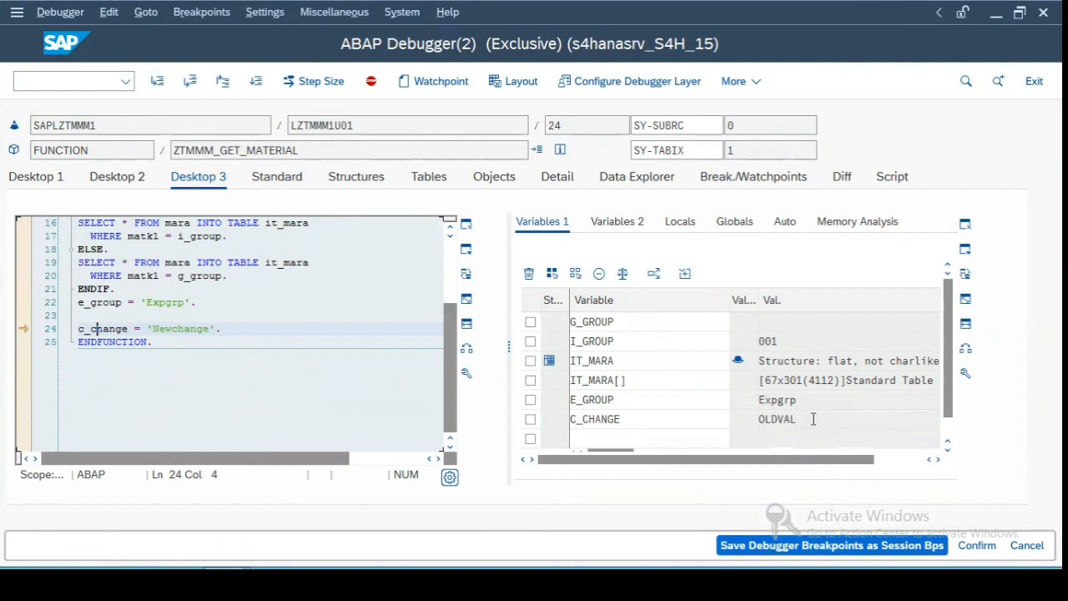
double_click(776, 419)
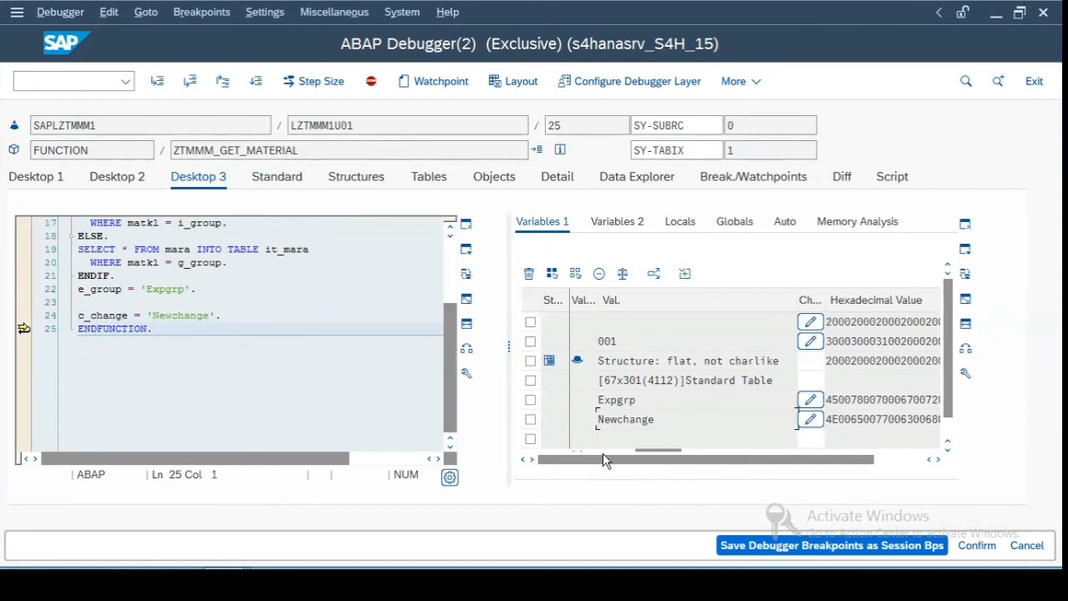
mouse_move(586, 451)
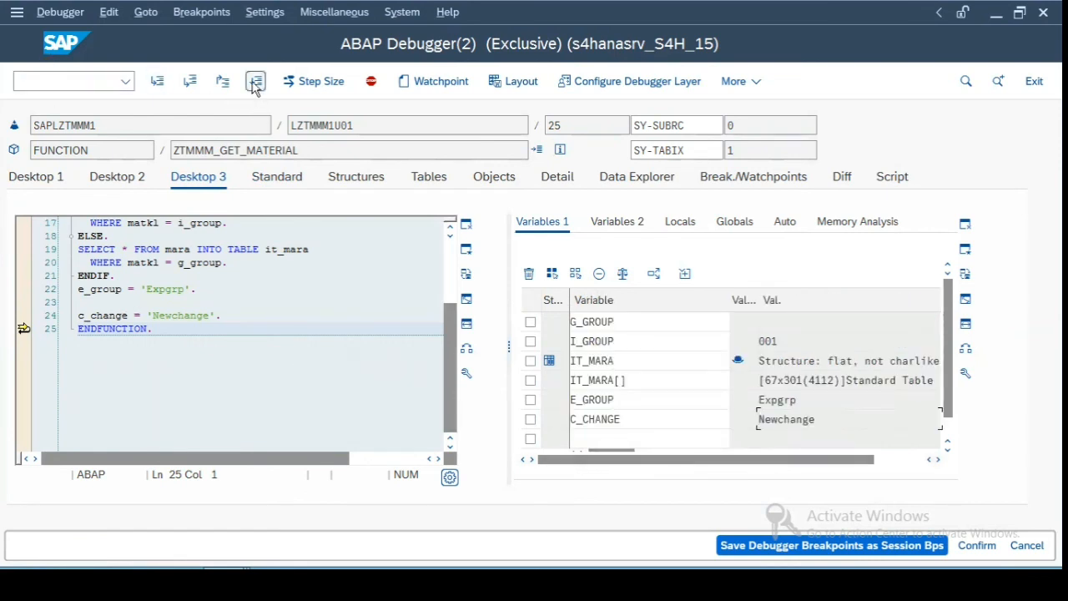
left_click(256, 80)
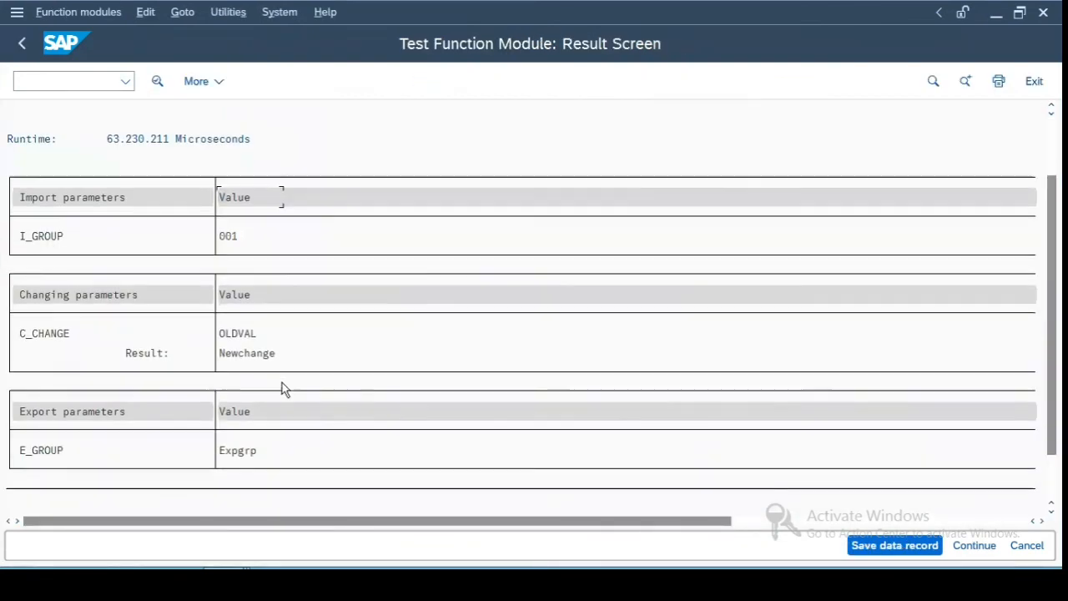
Step: Scroll the test result screen down to the IT_MARA table parameter
scroll("down", 3)
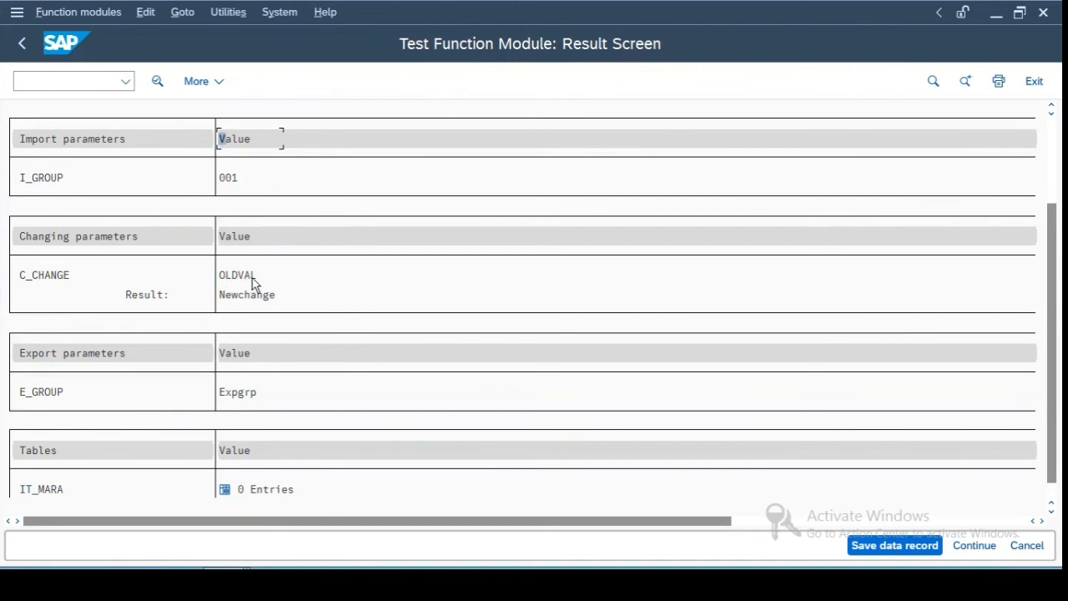
mouse_move(302, 316)
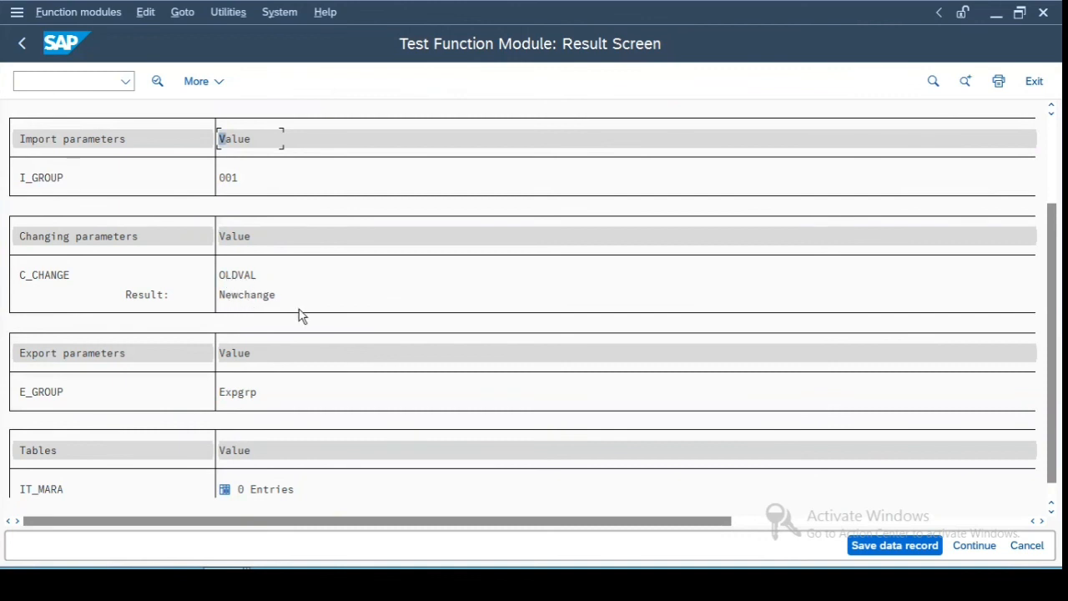
mouse_move(215, 404)
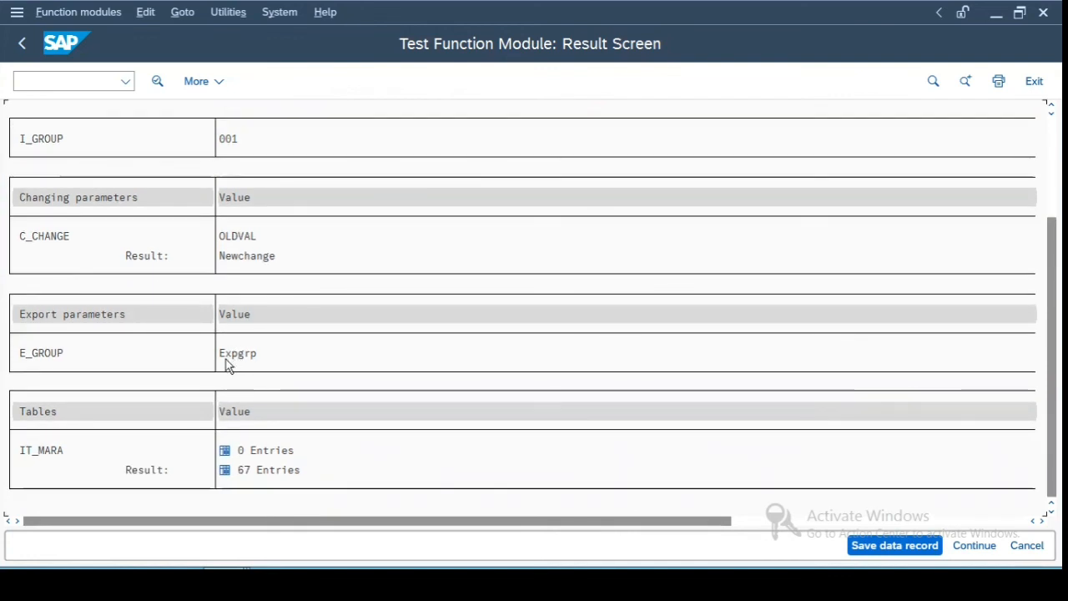
mouse_move(263, 357)
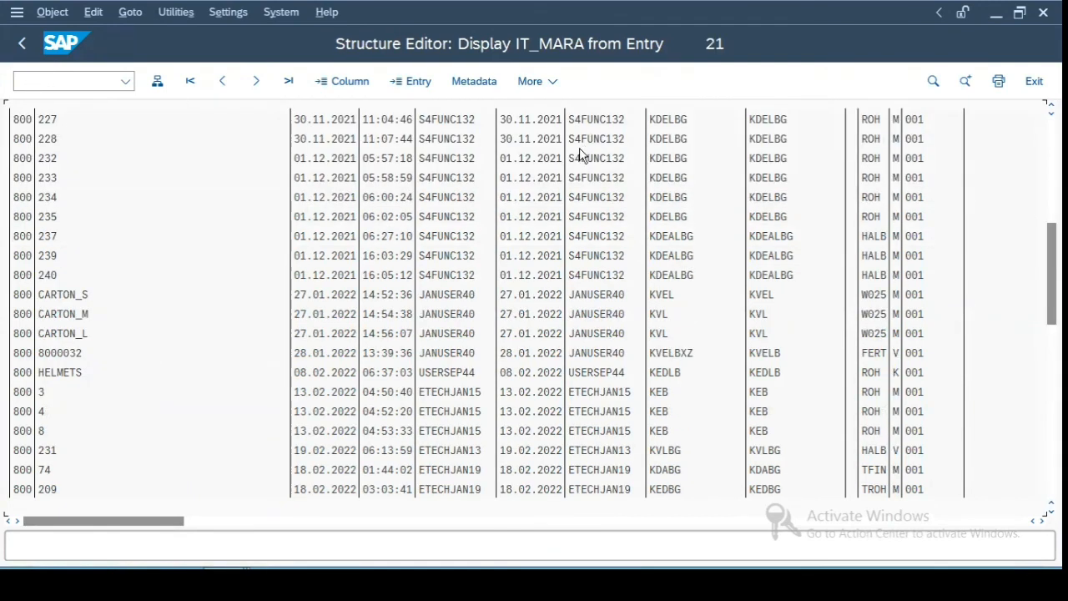
mouse_move(7, 95)
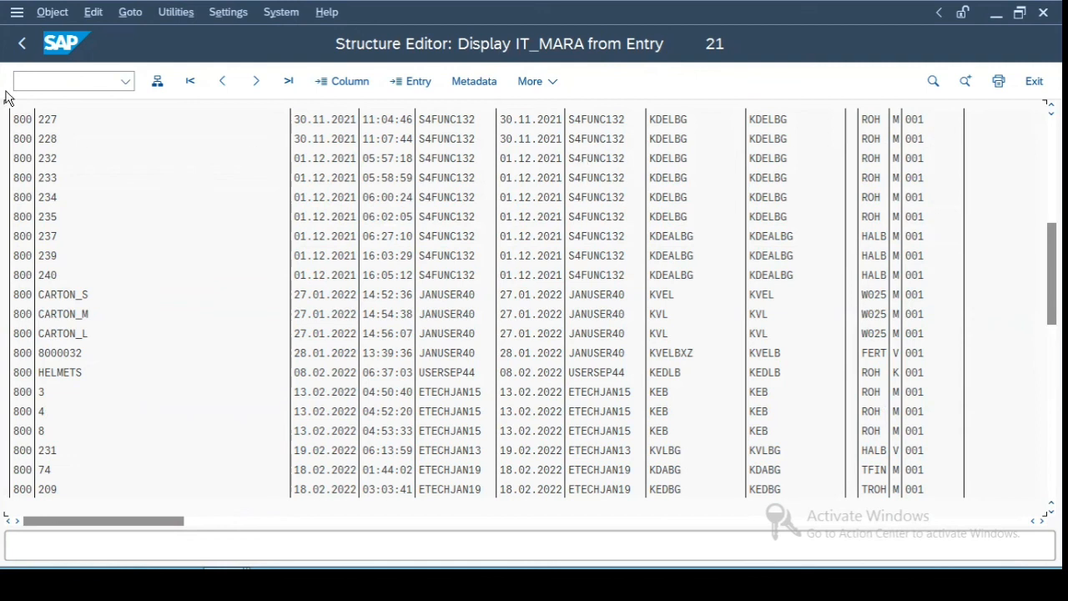
Step: Return from the IT_MARA entry listing to the test result screen
left_click(22, 43)
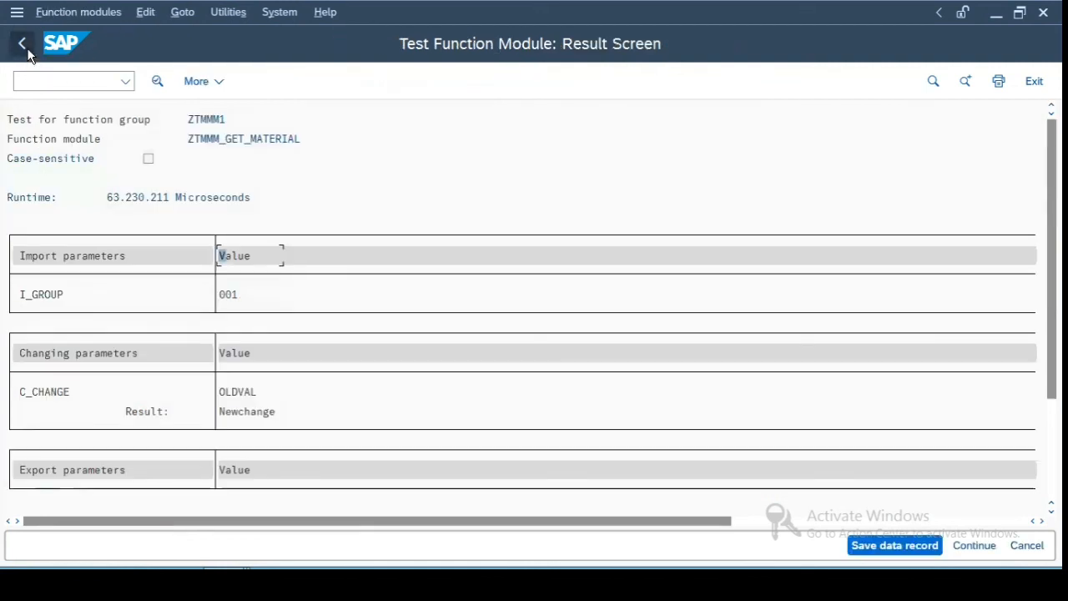